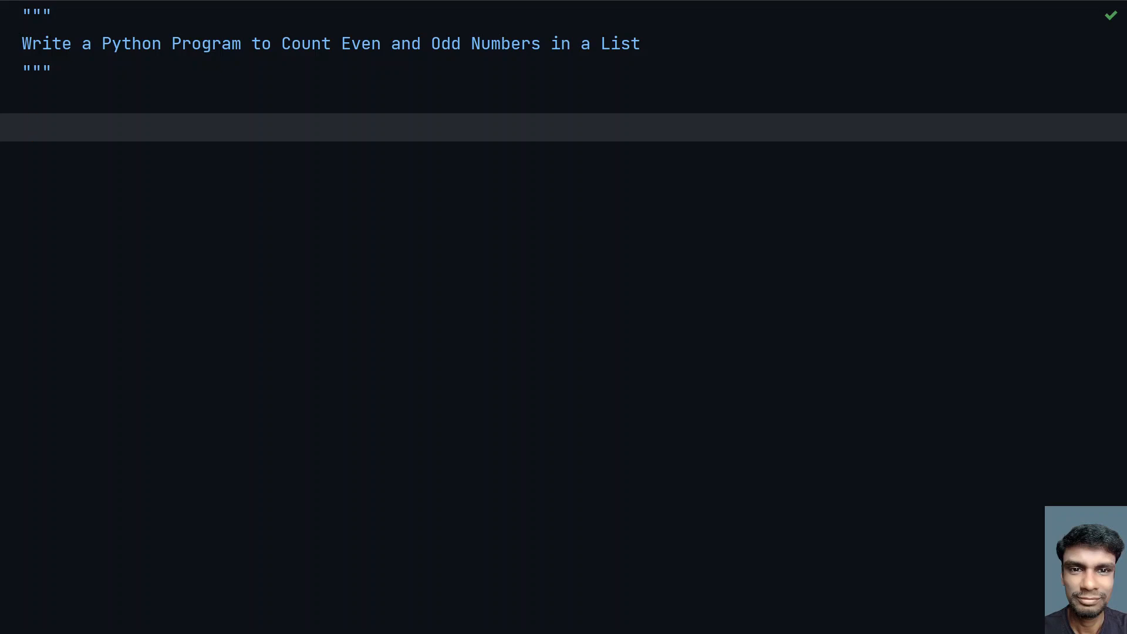
Write length = int(input("Enter List Size : ")) as the script's first line.
click(33, 128)
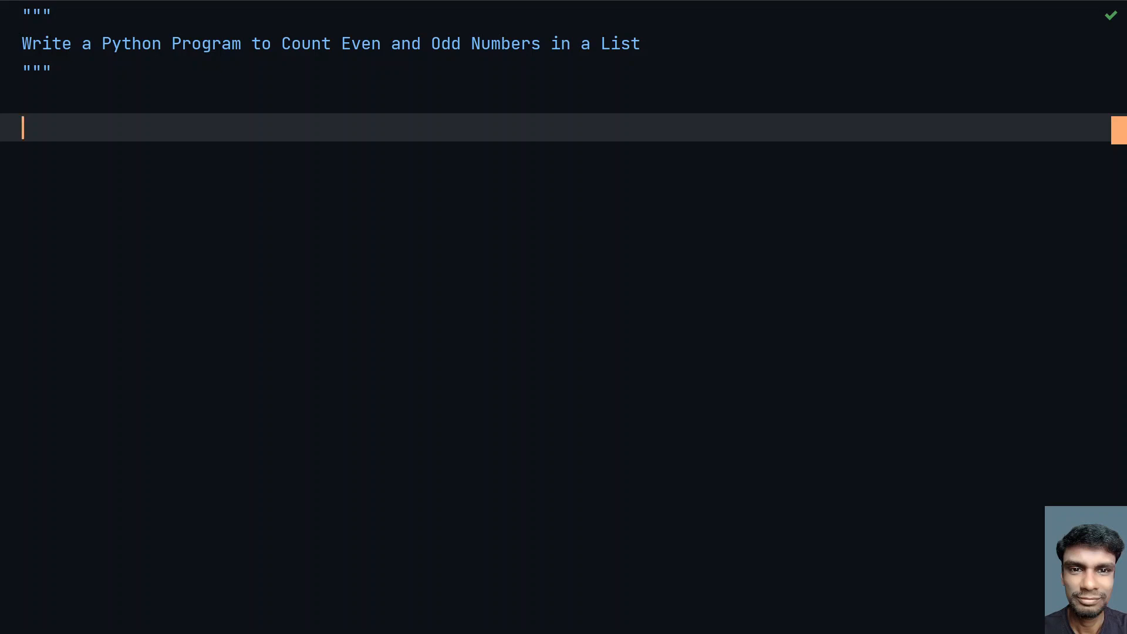
text(length =)
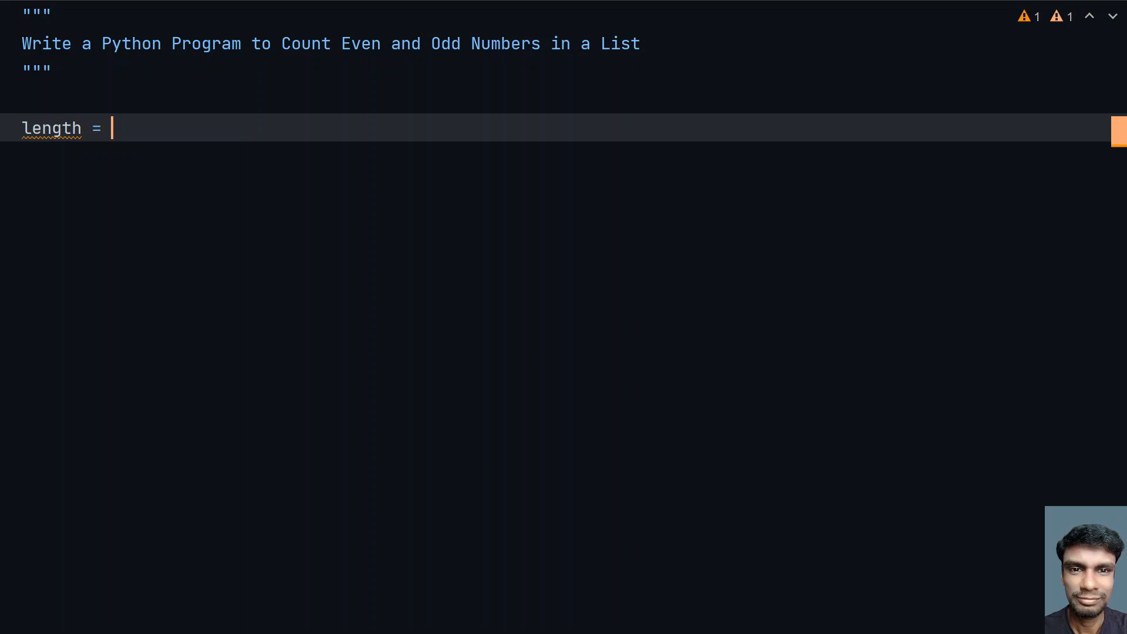
text(input())
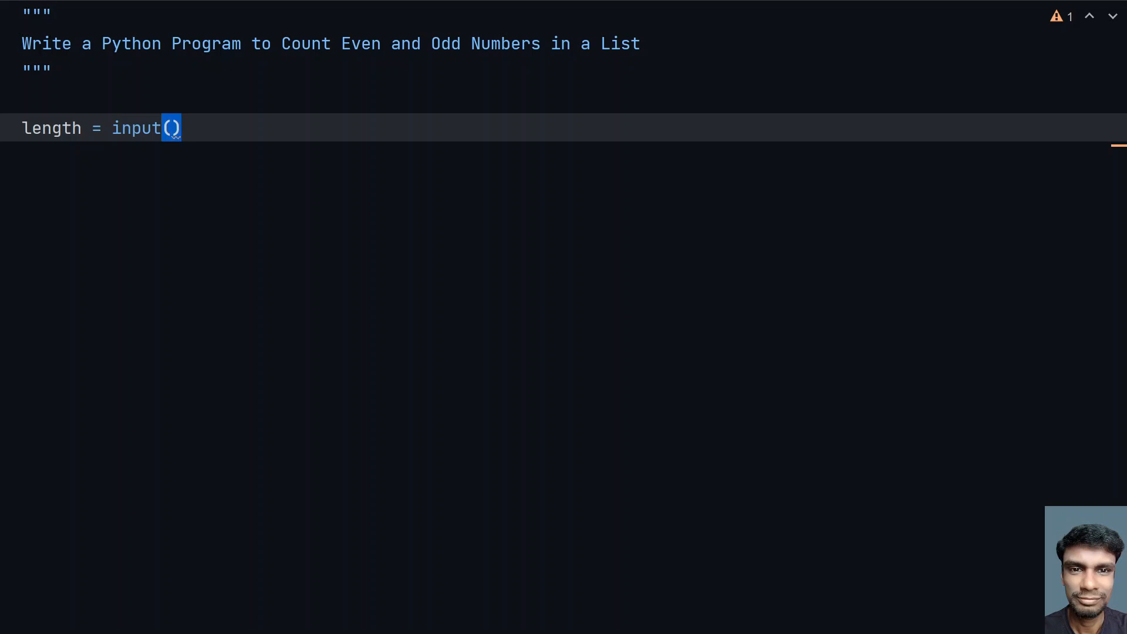
text("Ente)
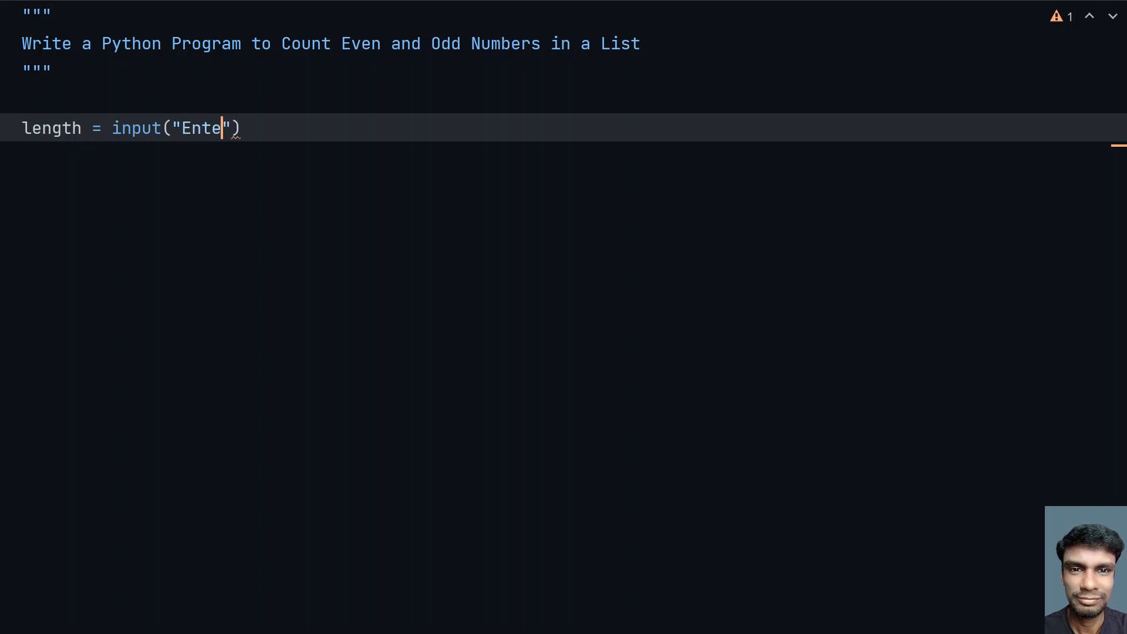
text(r List)
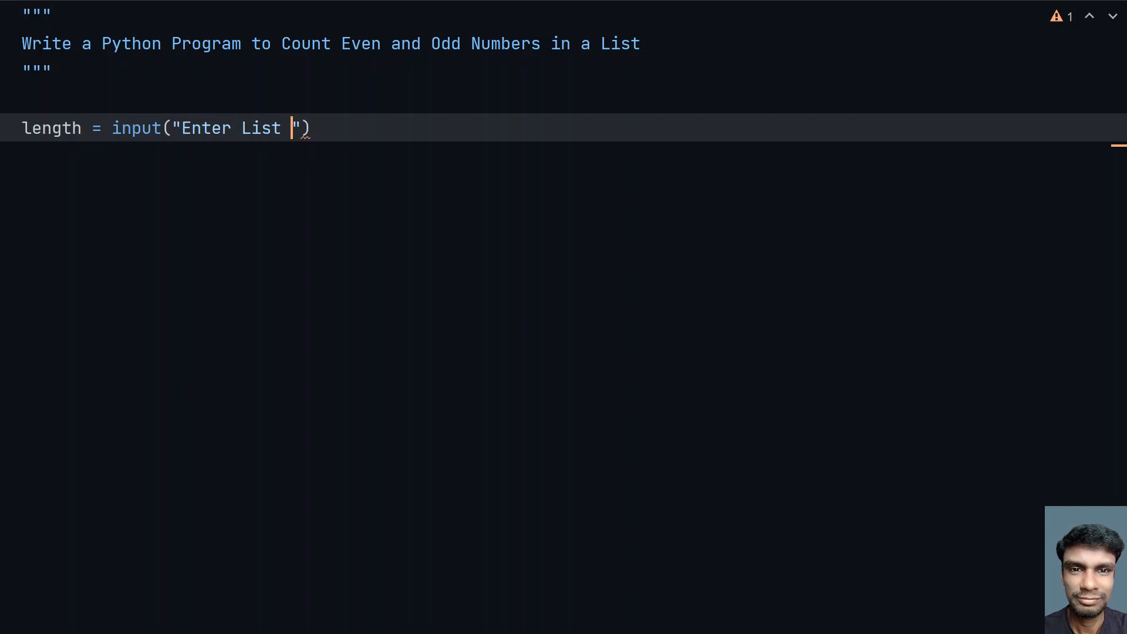
text(Size :)
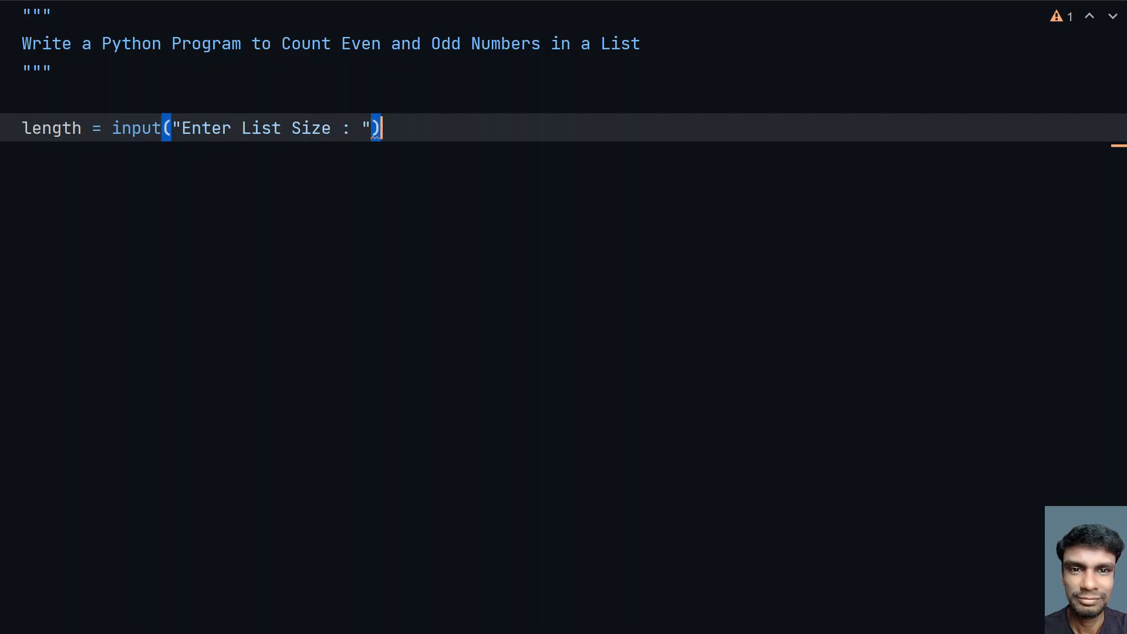
text())
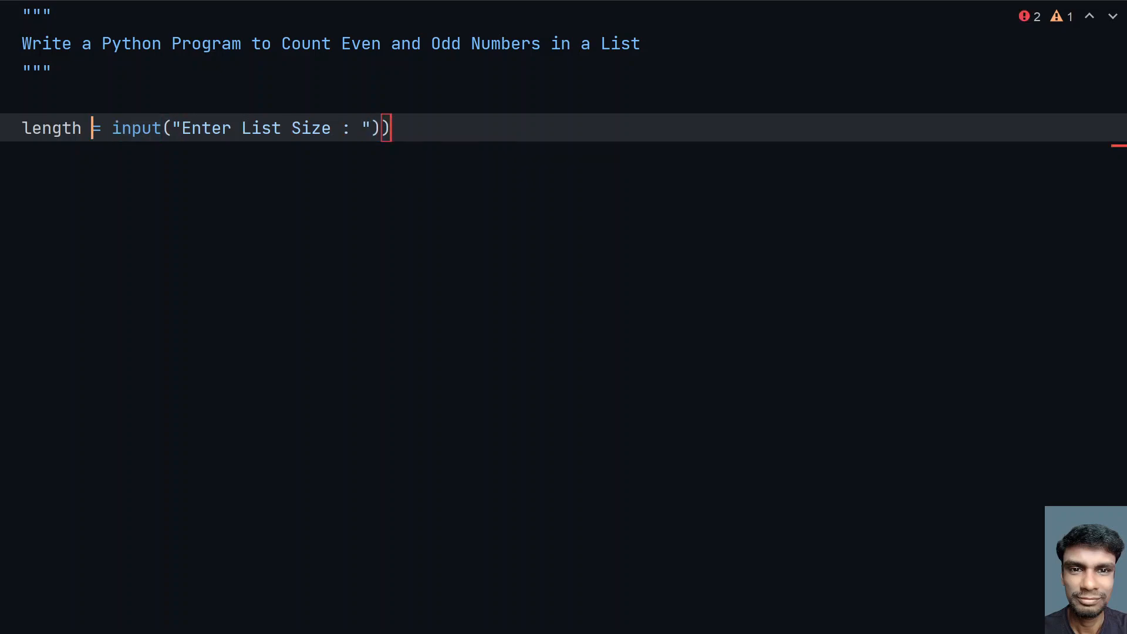
text(int()
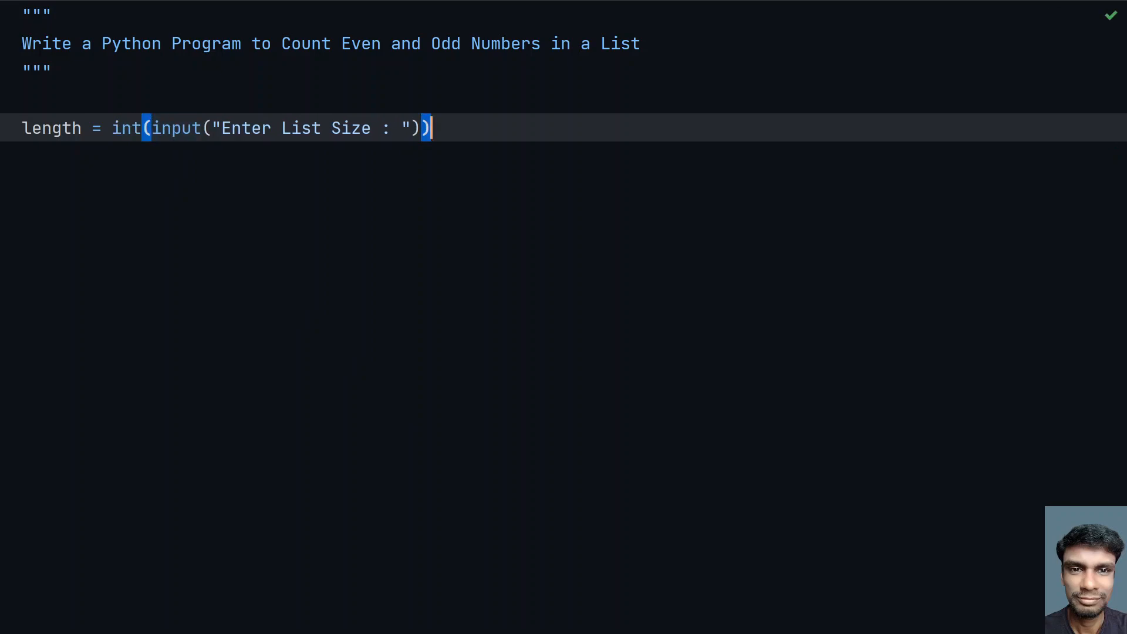
key(Enter)
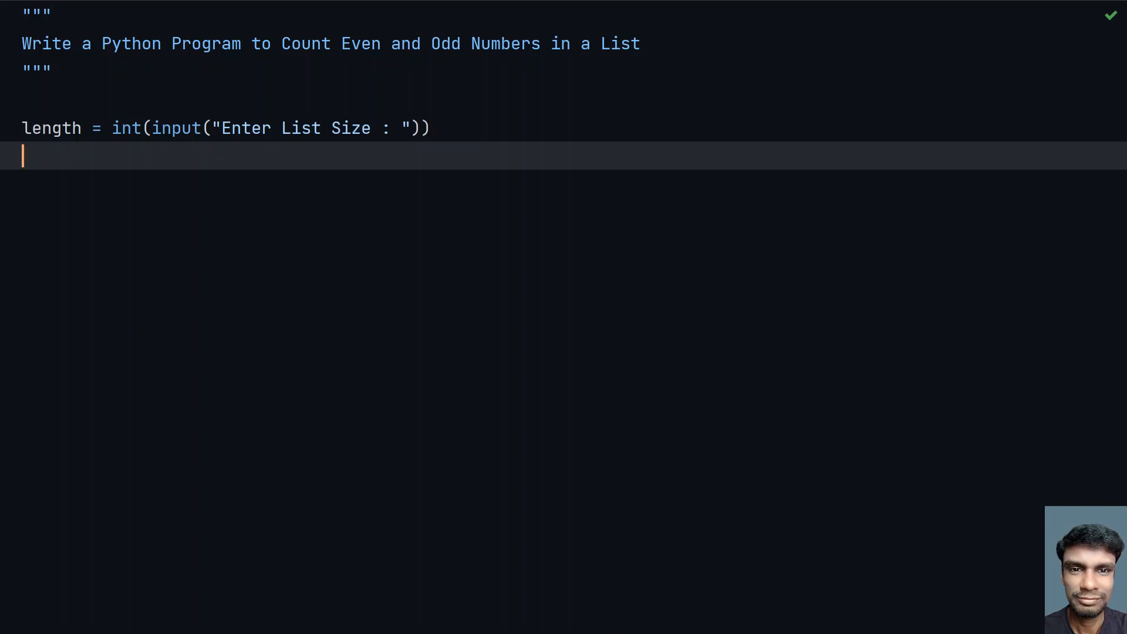
Create empty my_list and start a for loop over range(length).
text(my_li)
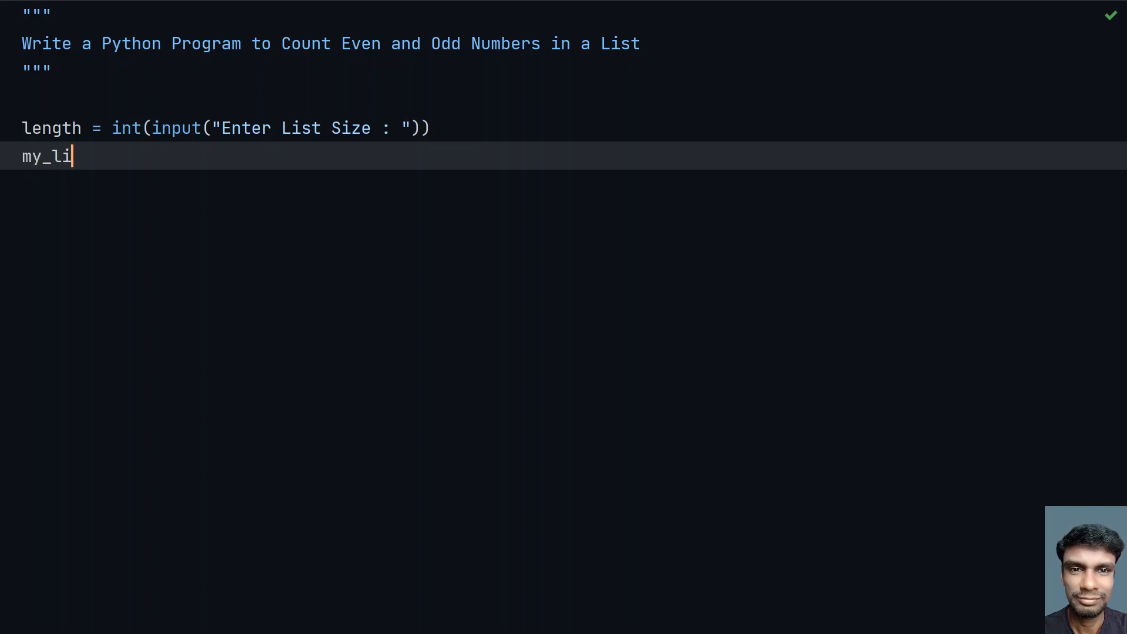
text(st = [])
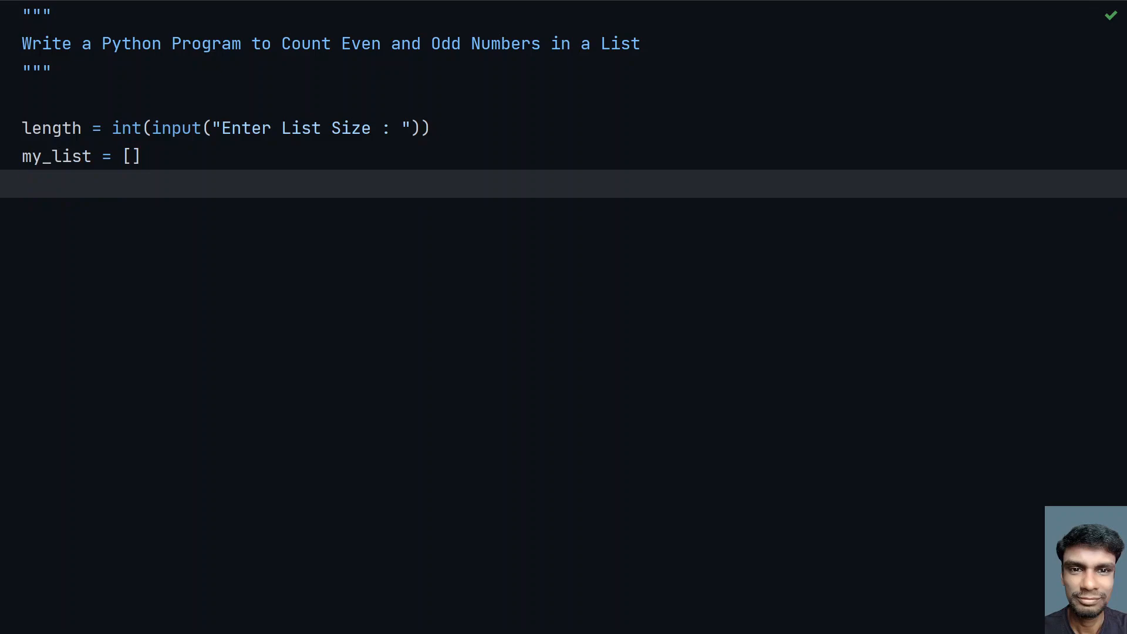
key(enter)
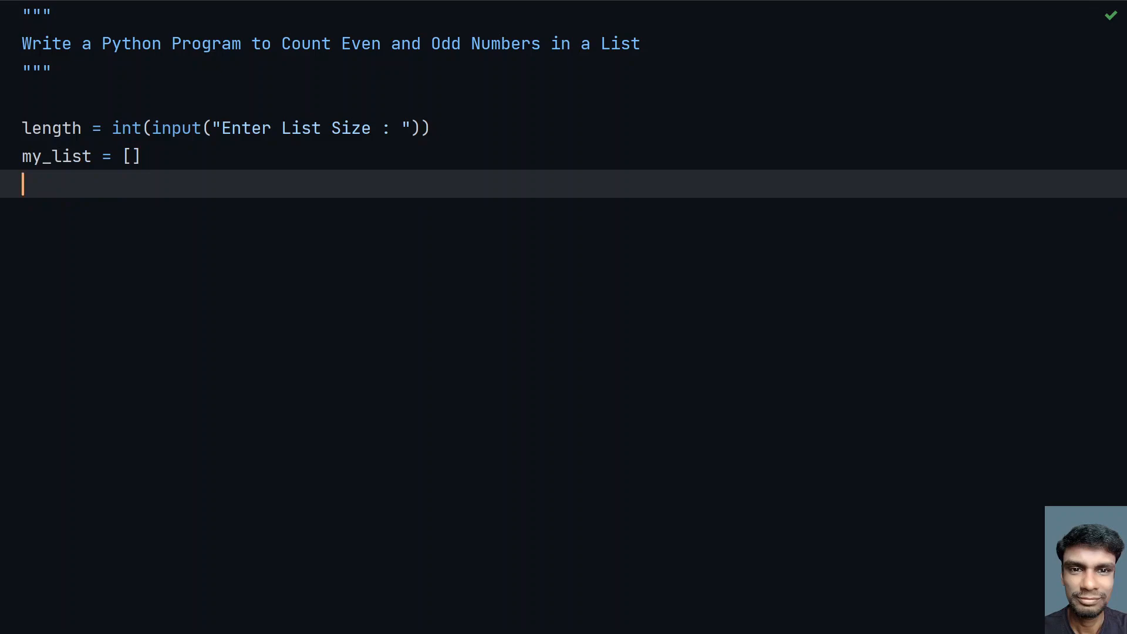
text(for _ in ran)
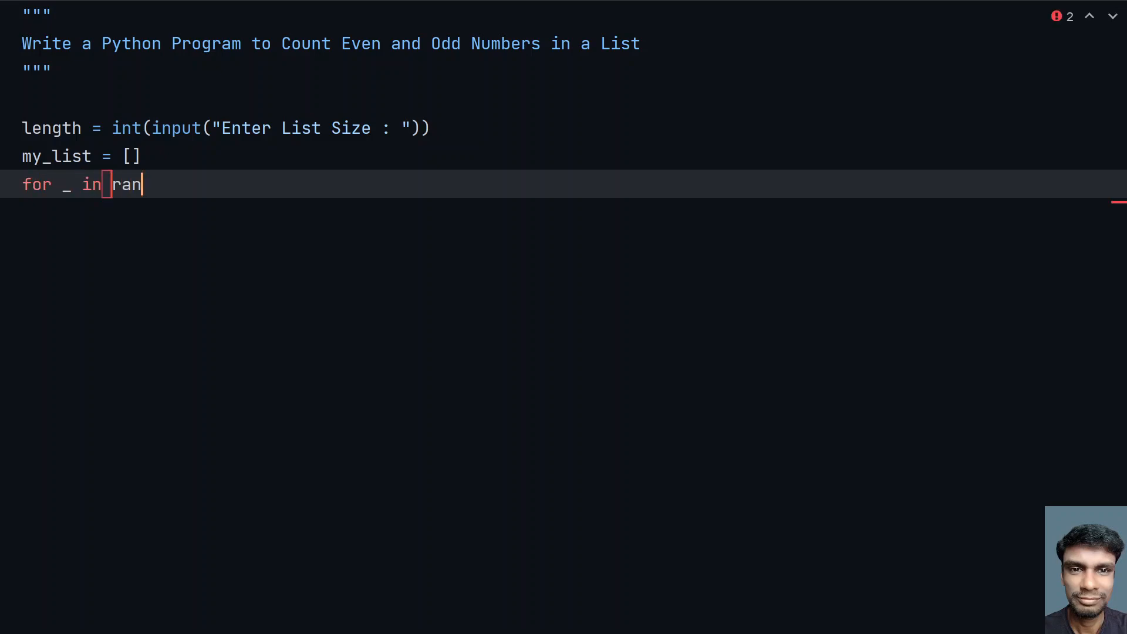
text(ge(l)
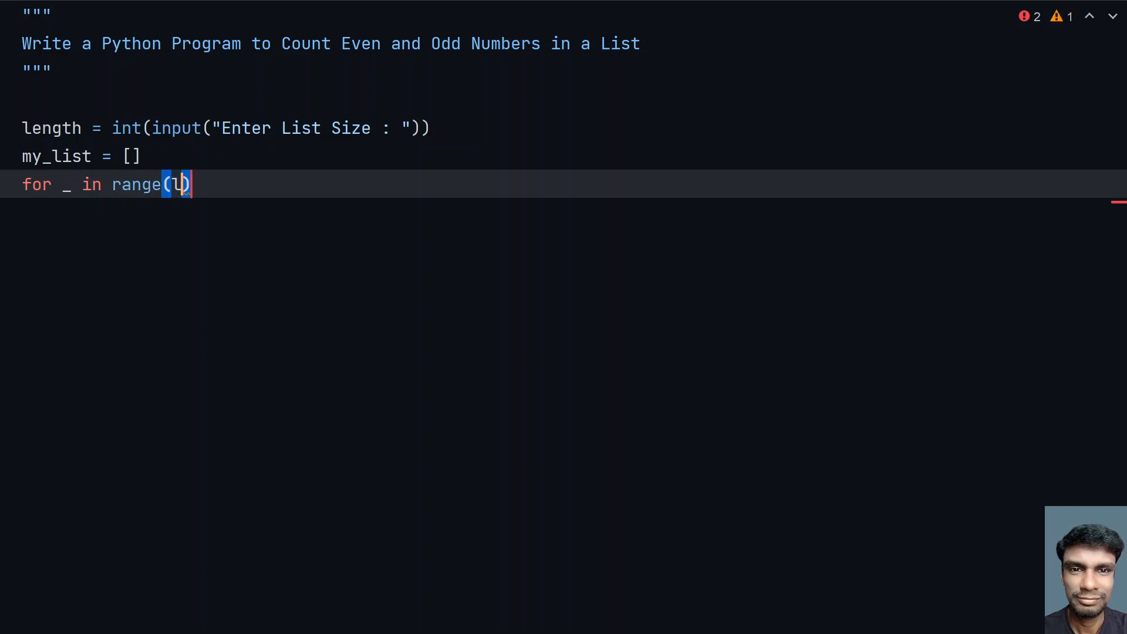
text(length)
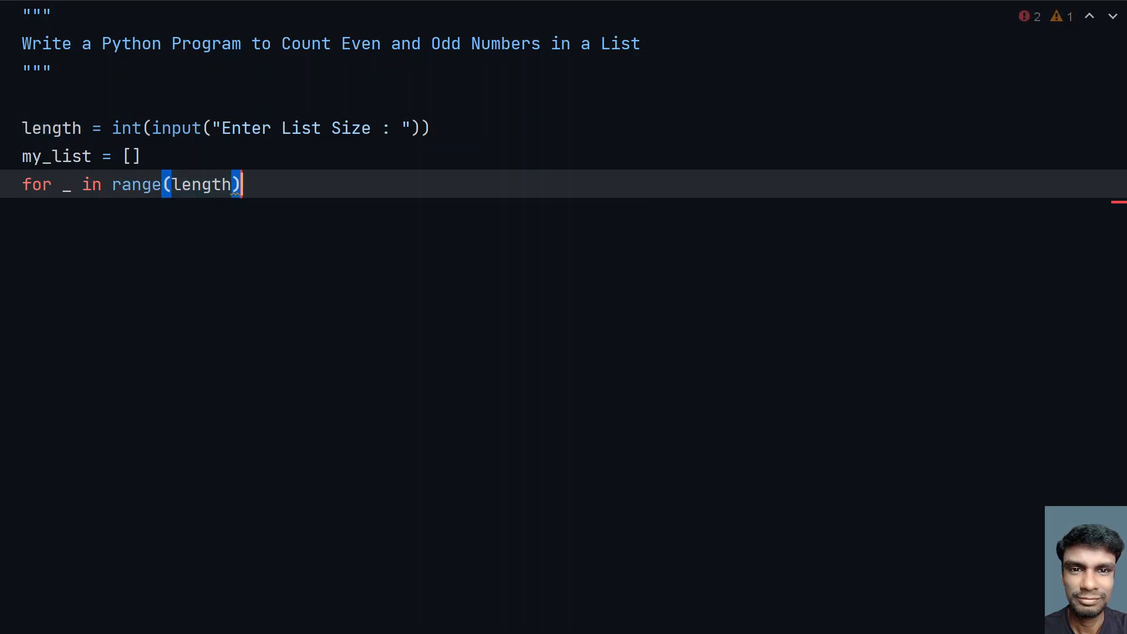
text(:)
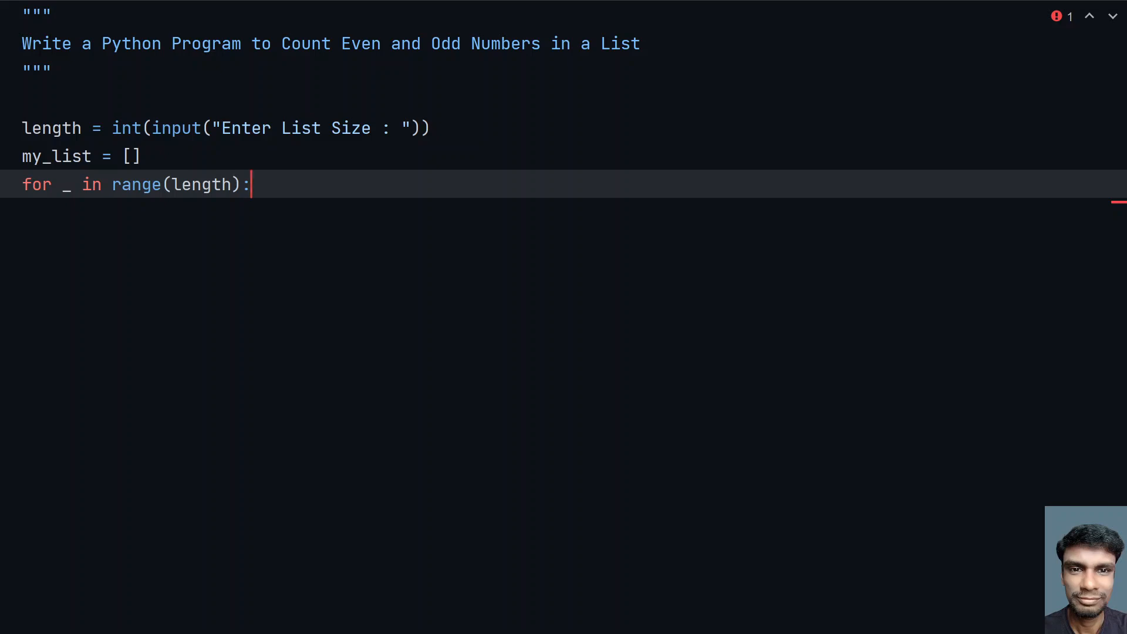
key(enter)
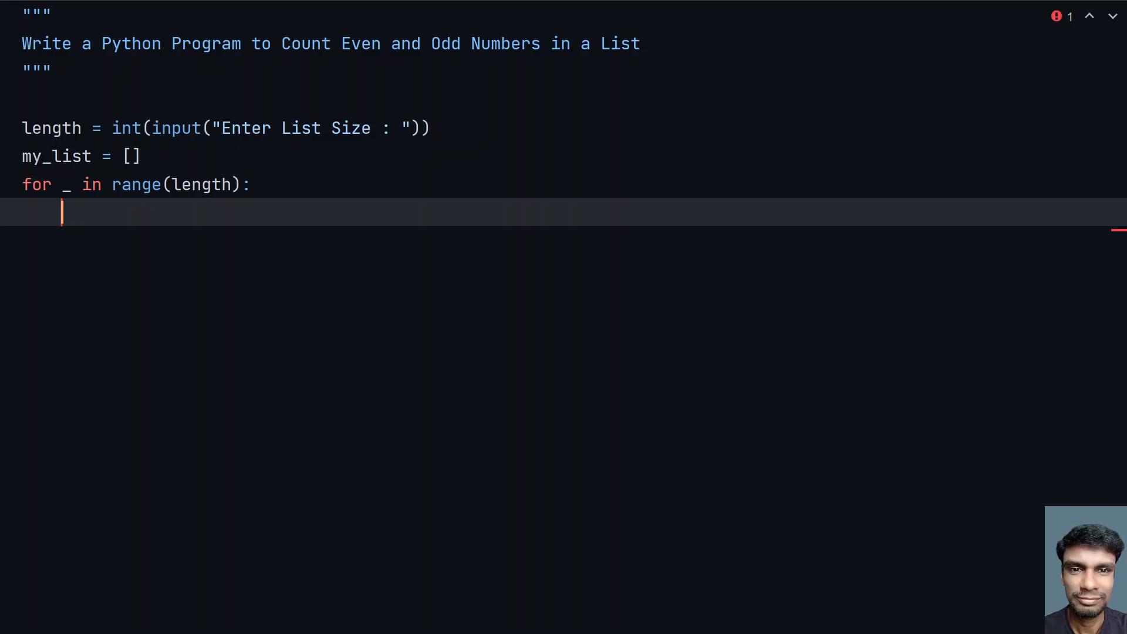
Inside the loop read temp = int(input("Enter List Item : ")) and append it to my_list.
text(temp =)
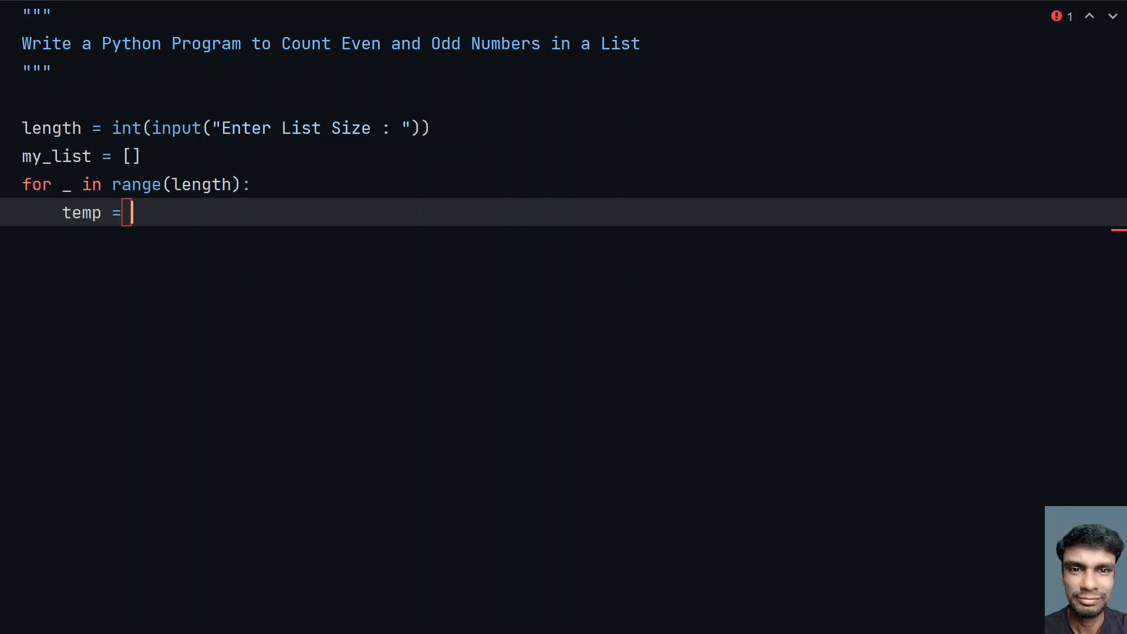
text(input(")
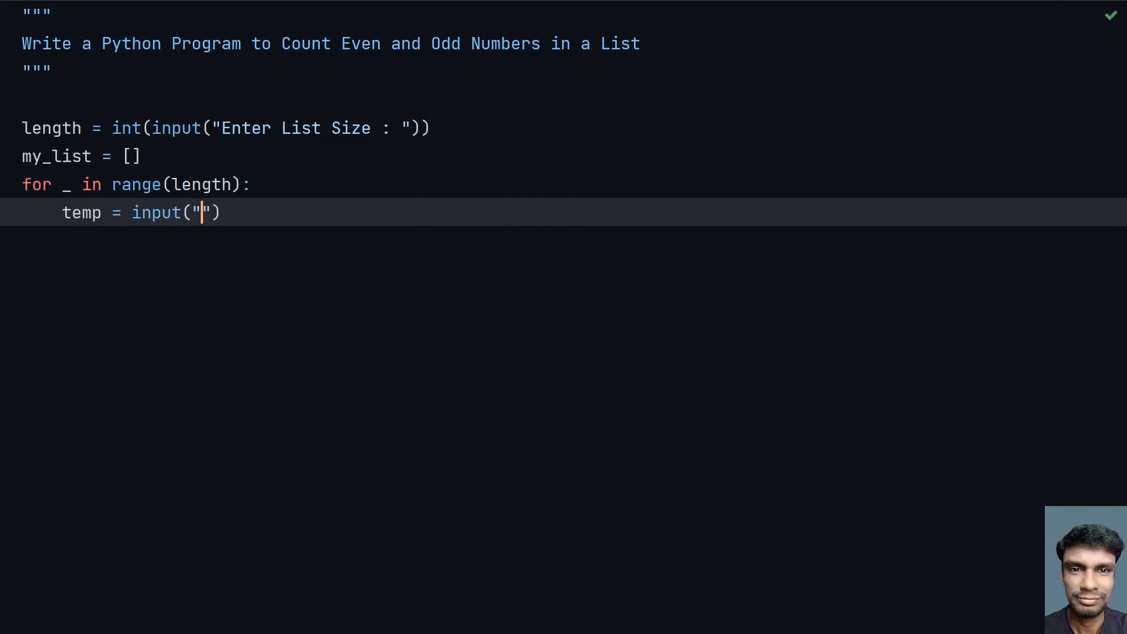
text(Enter L)
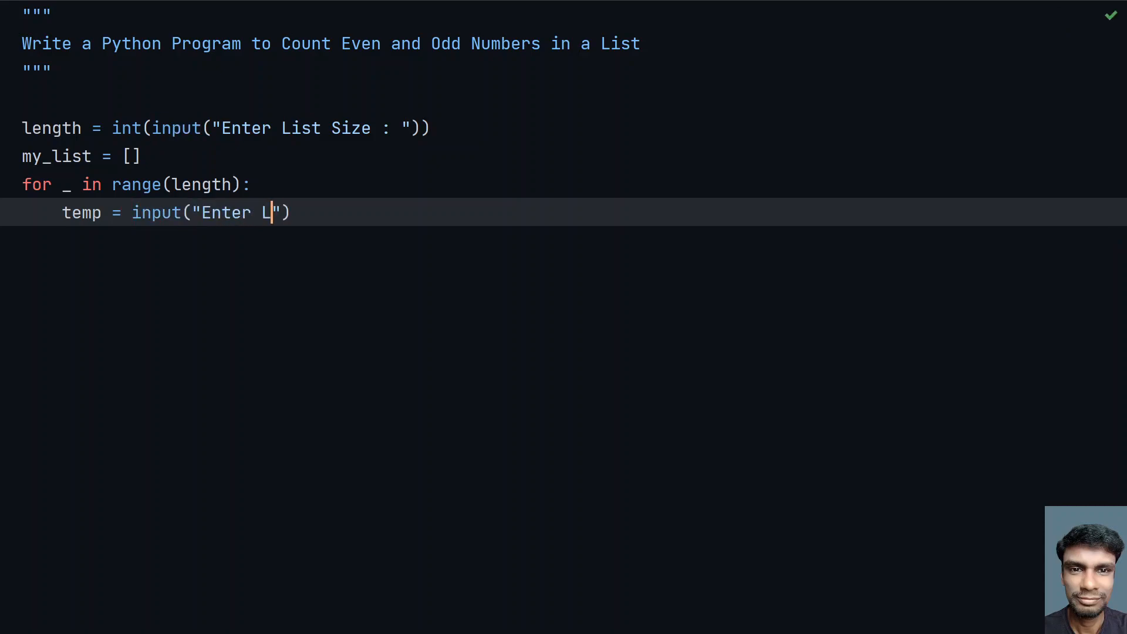
text(ist)
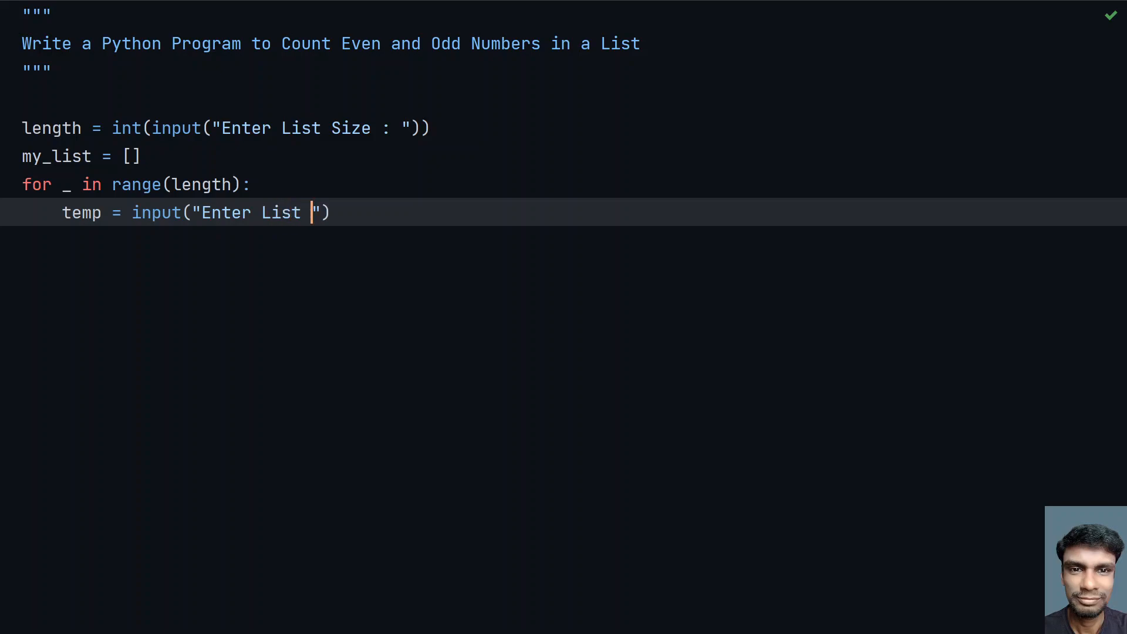
text(It)
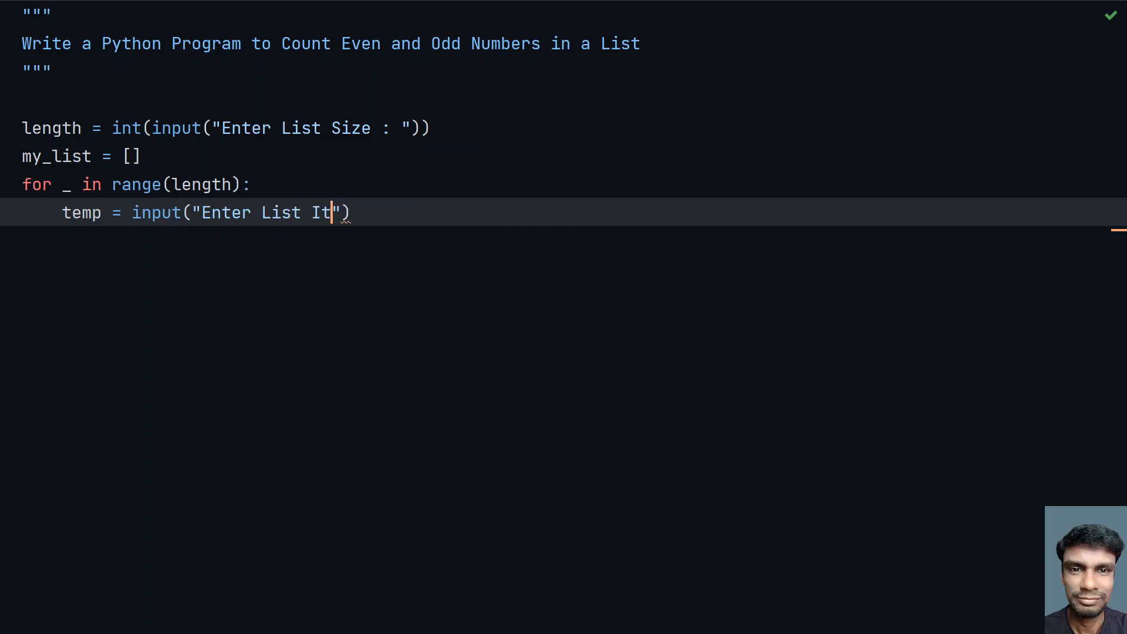
text(em :)
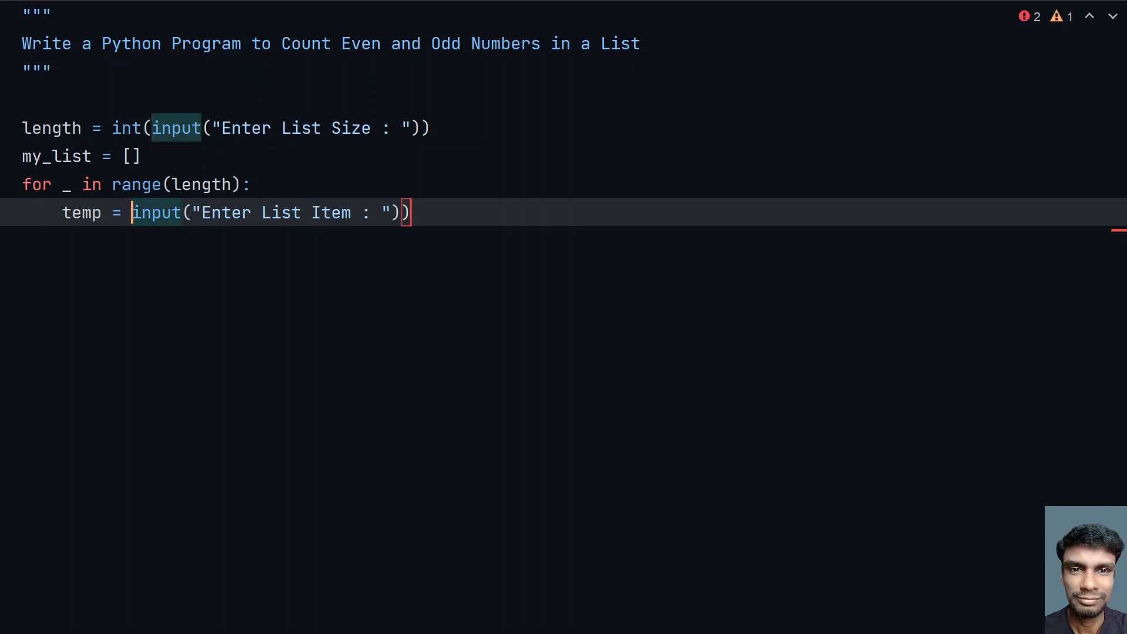
text(int()
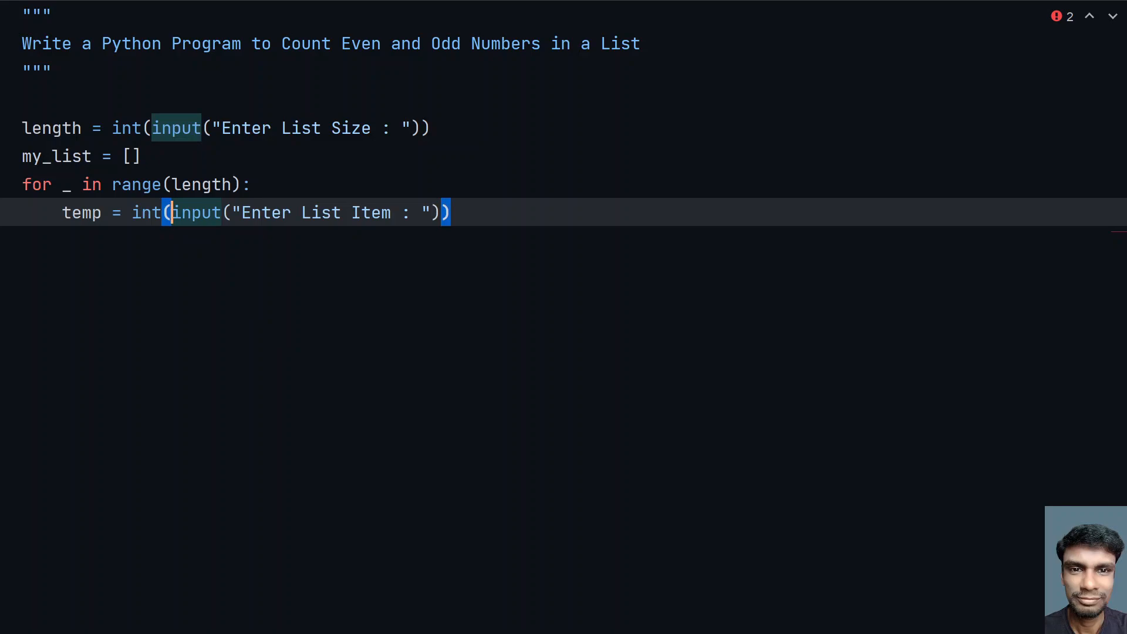
key(Enter)
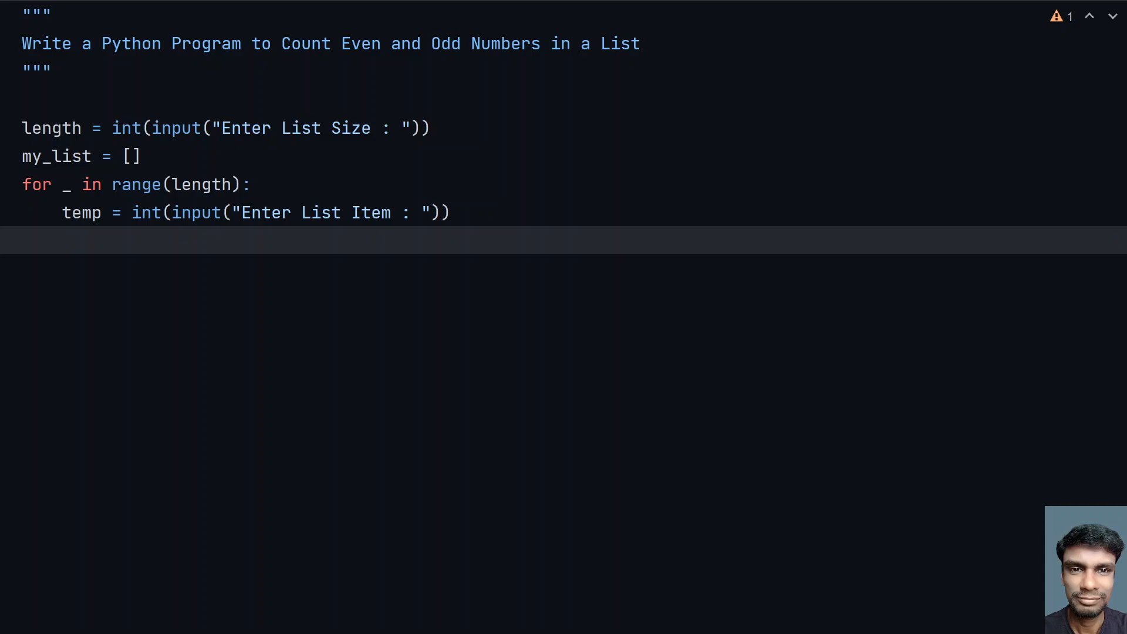
text(my_list.append()
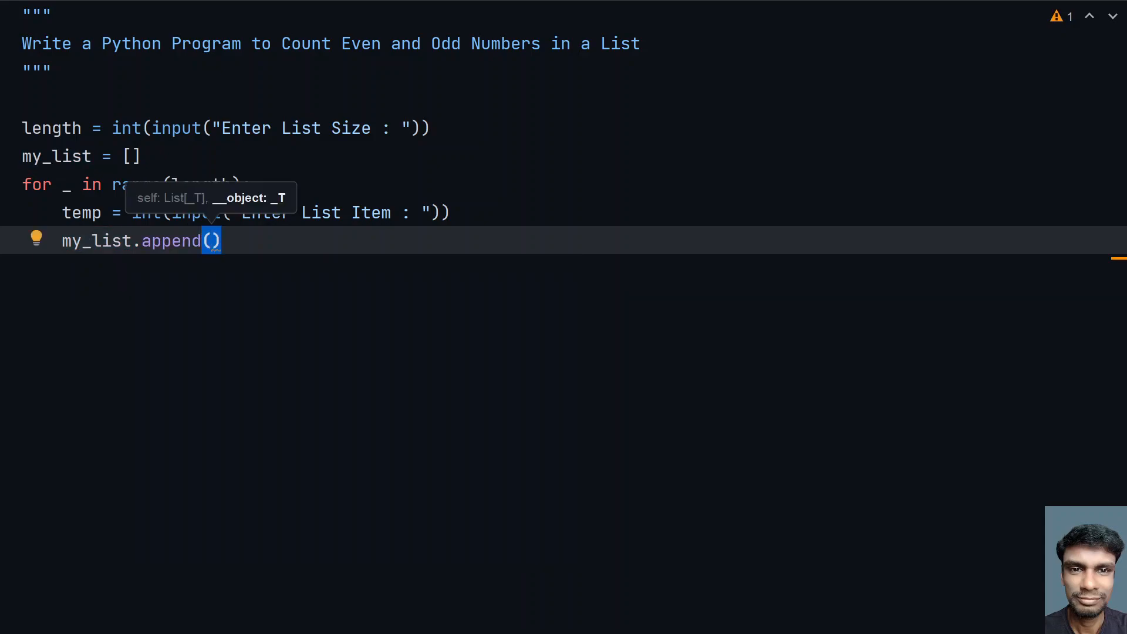
text(temp)
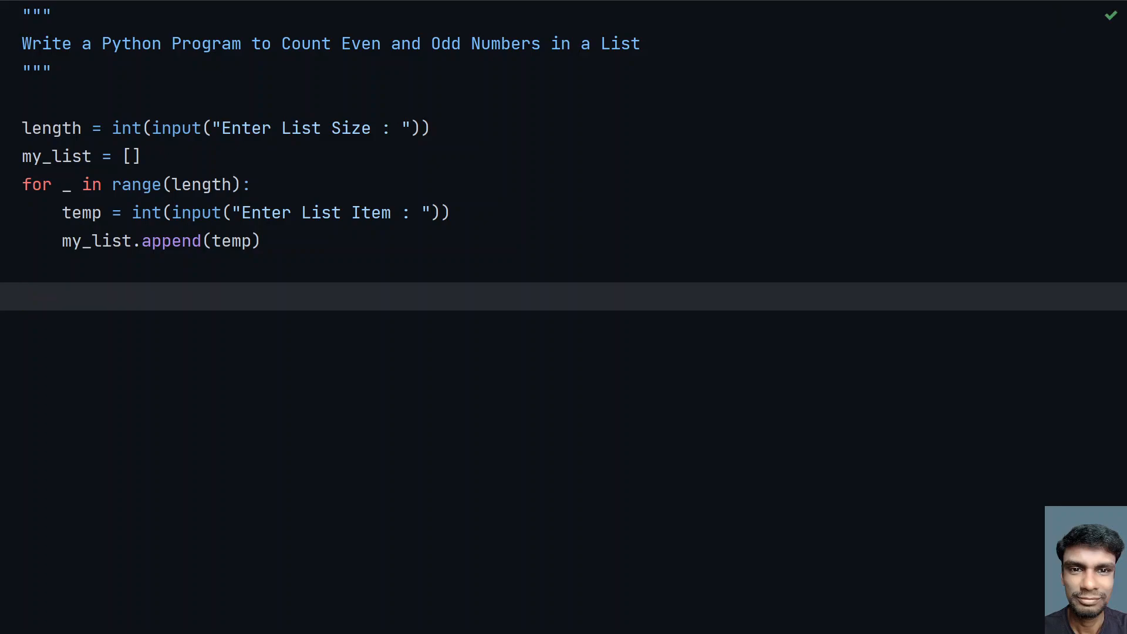
text(even_co)
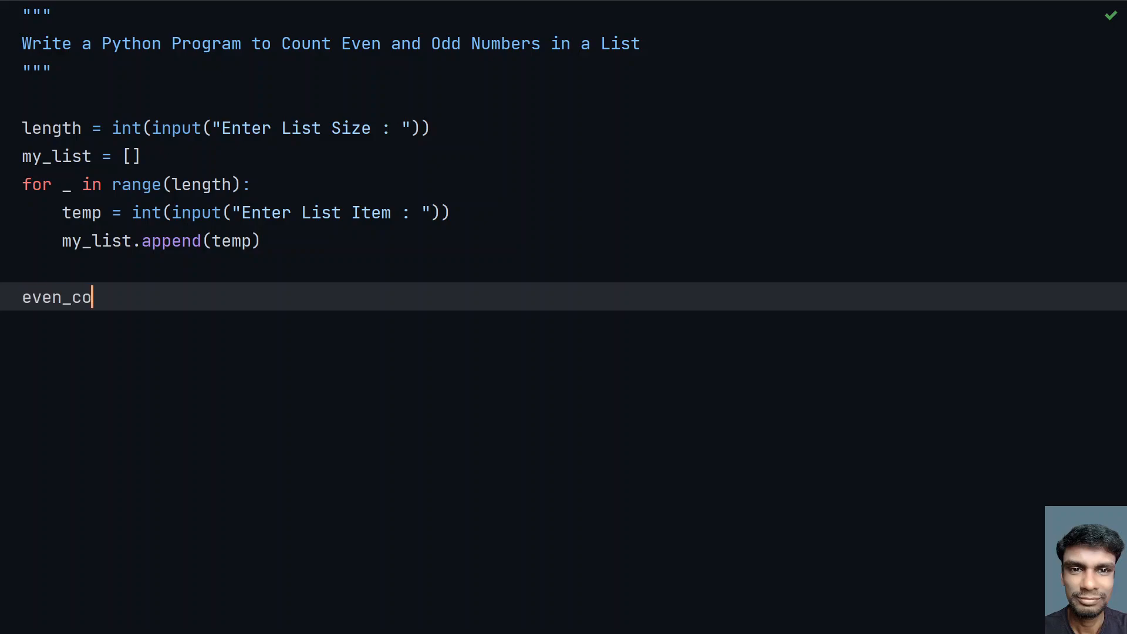
Initialise even_count, odd_count = 0, 0 below the input loop.
text(unt)
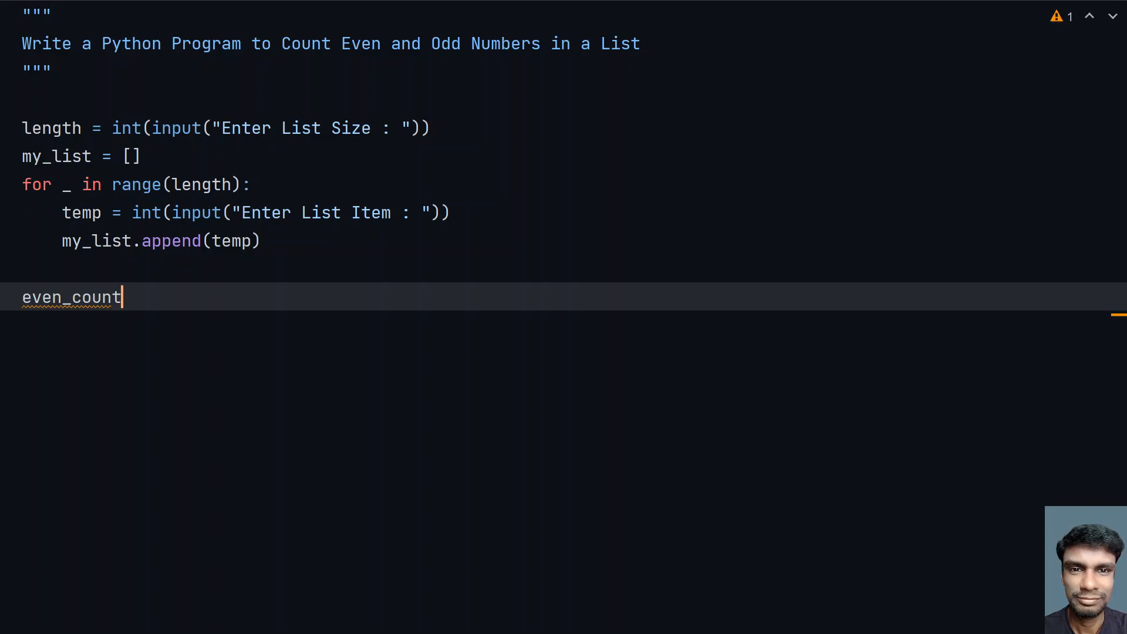
text(, odd_count)
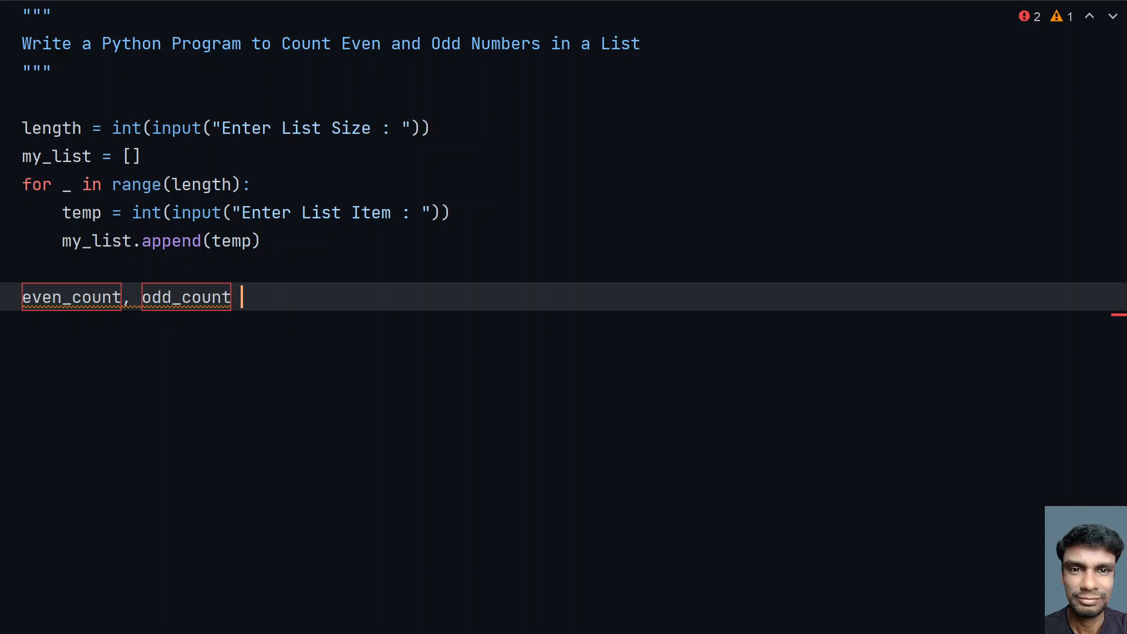
text(= 0, 0)
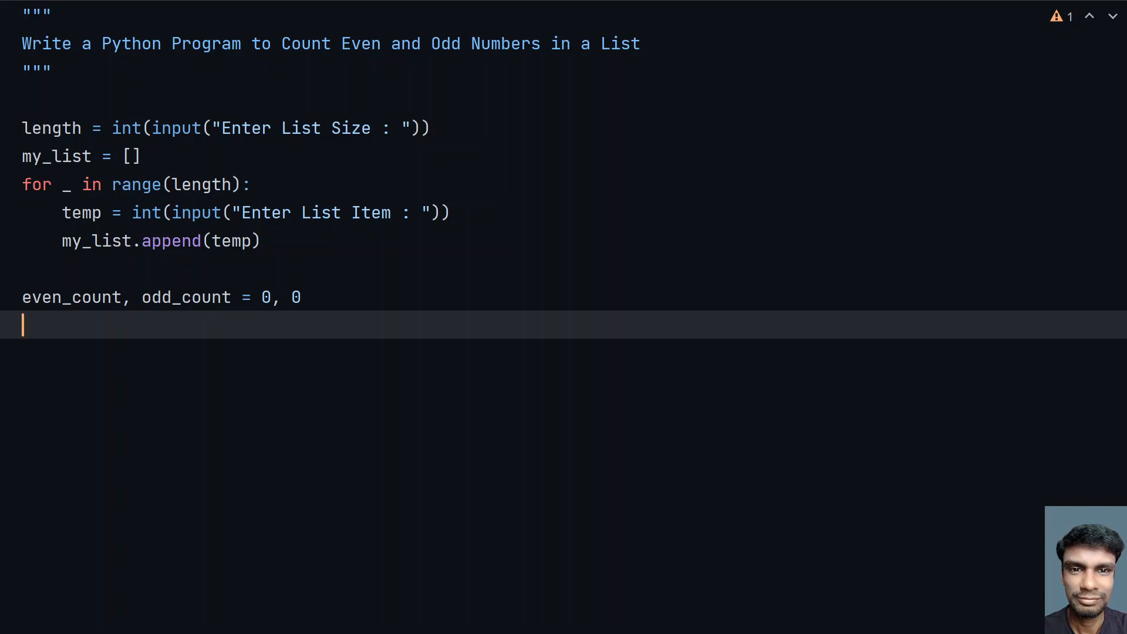
Loop over my_list, incrementing even_count when item % 2 == 0.
text(for item)
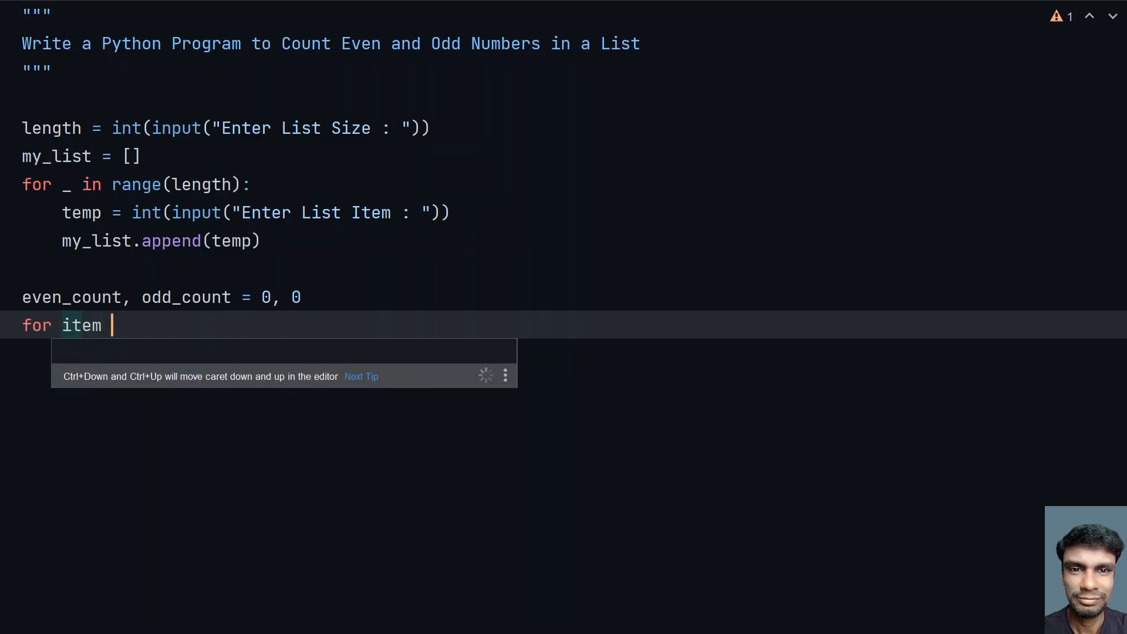
text(in m)
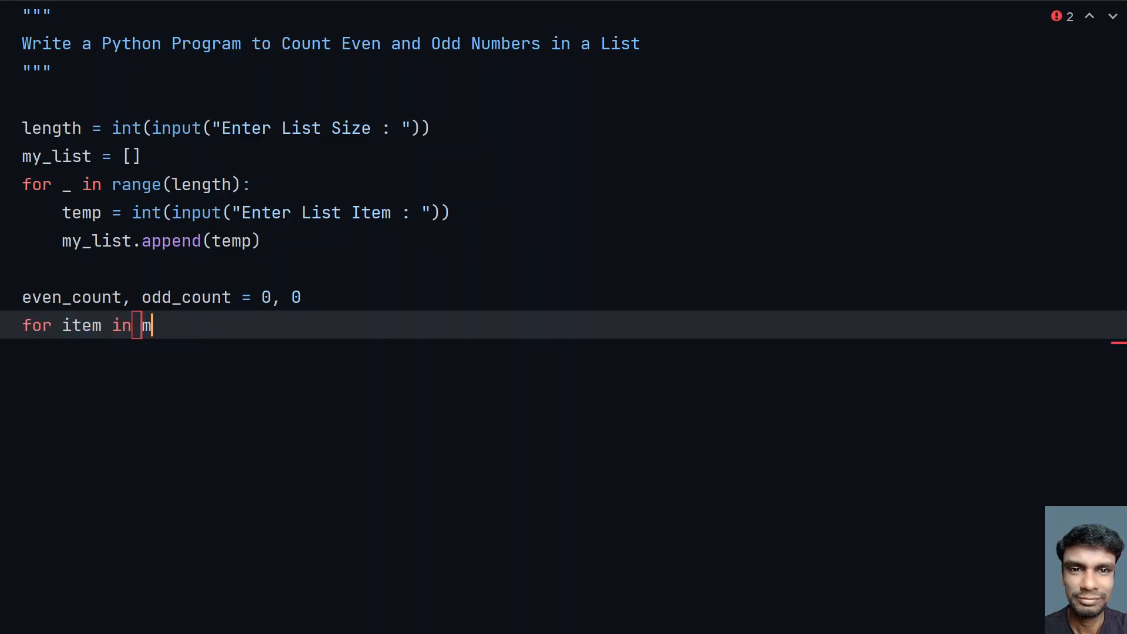
text(y_list)
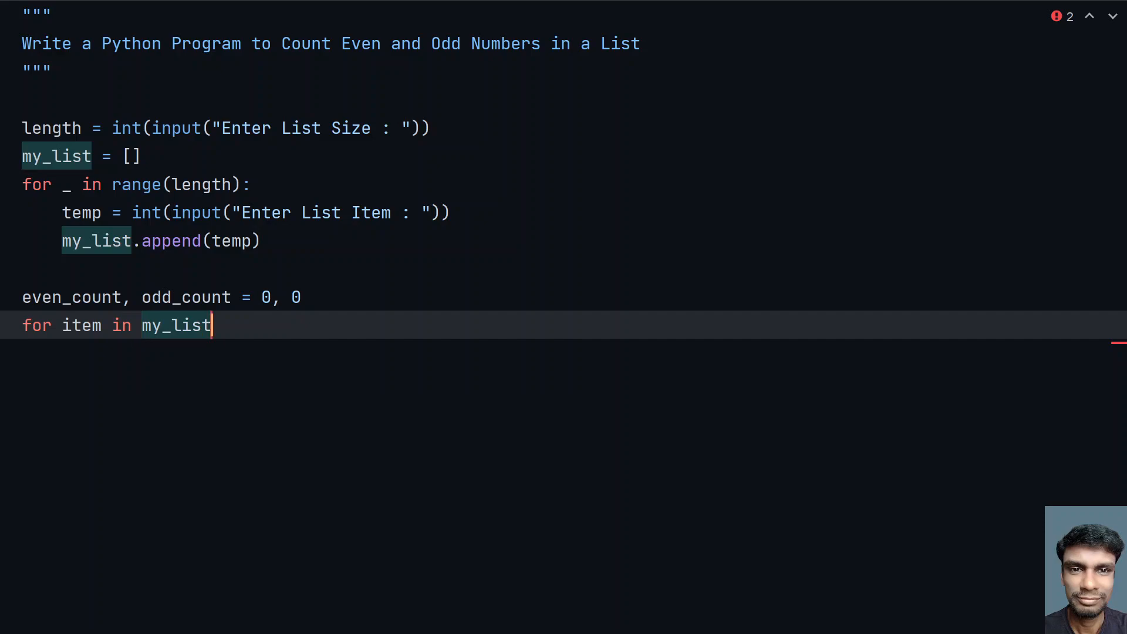
text(:)
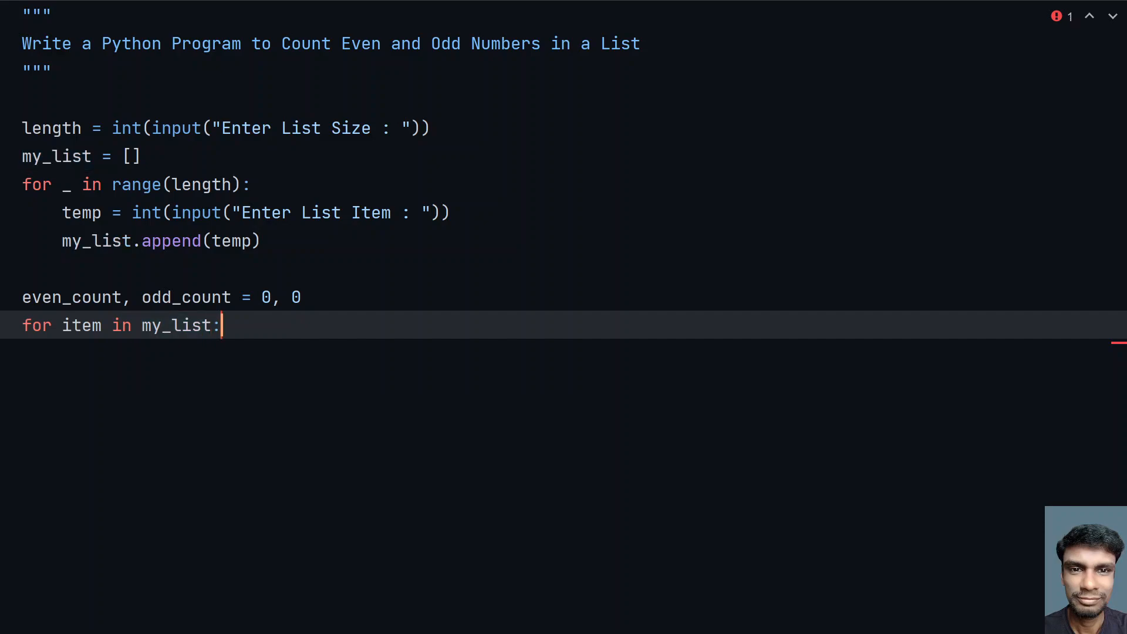
key(enter)
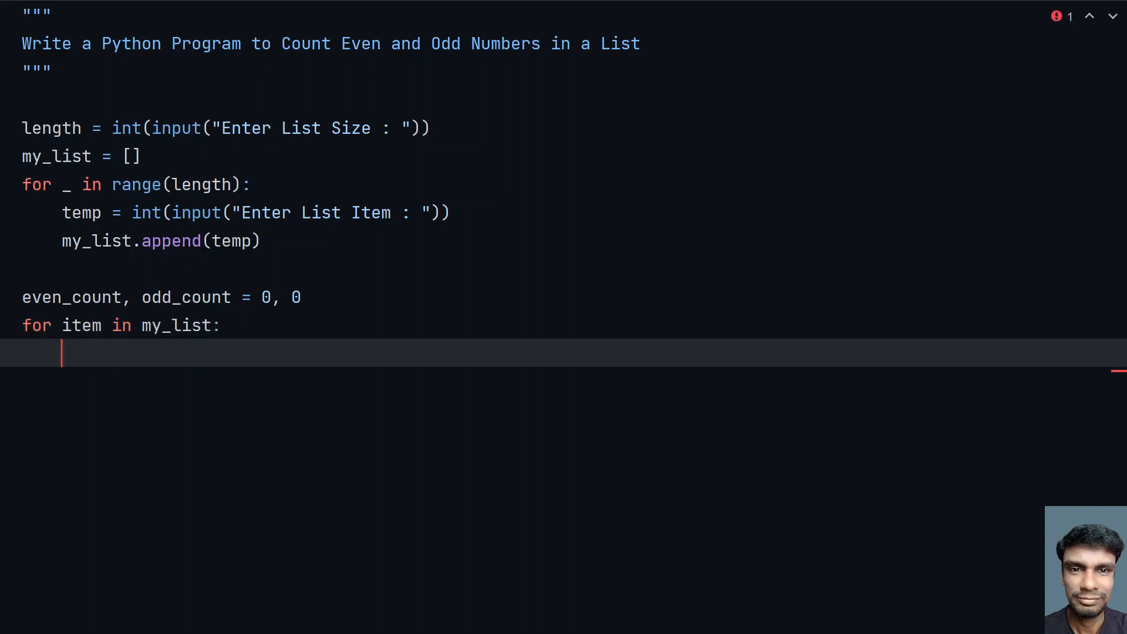
text(if)
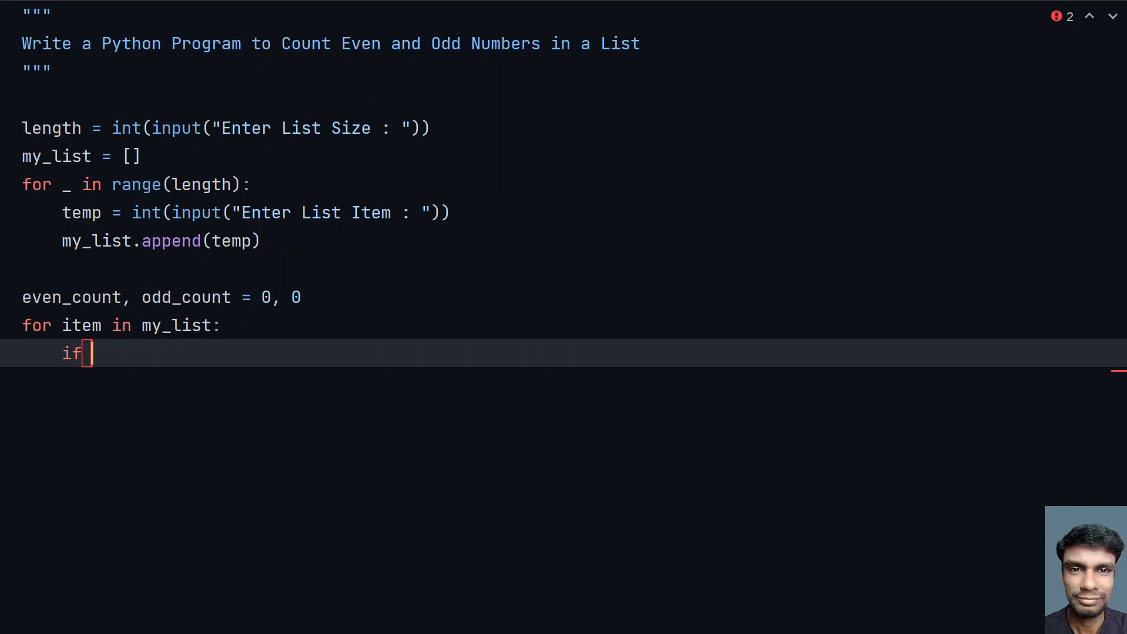
text(item)
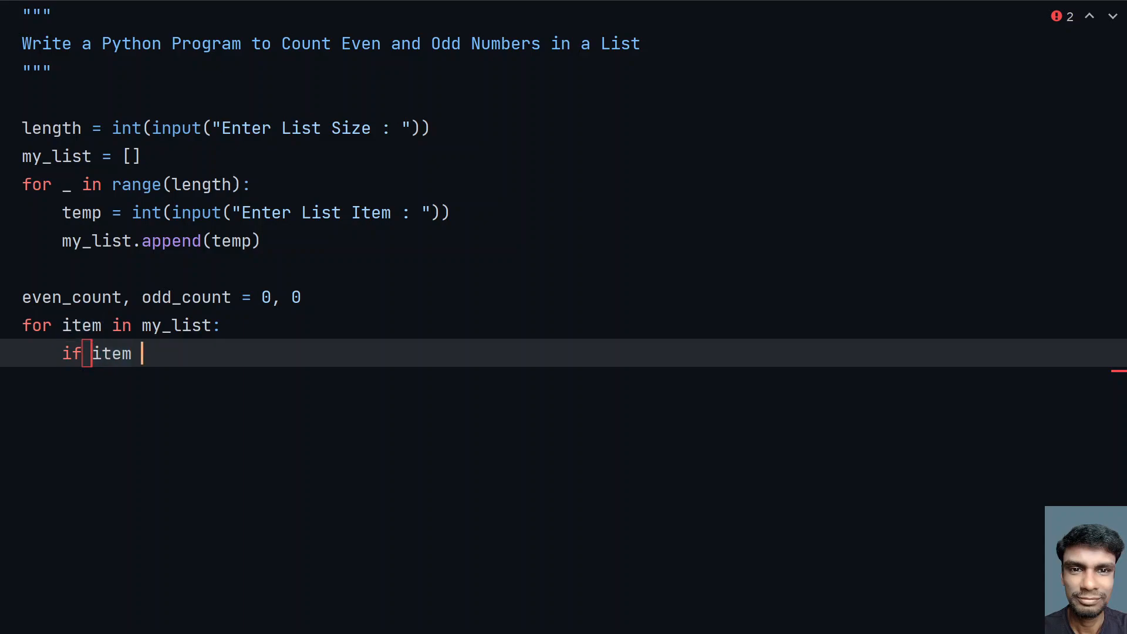
text(%)
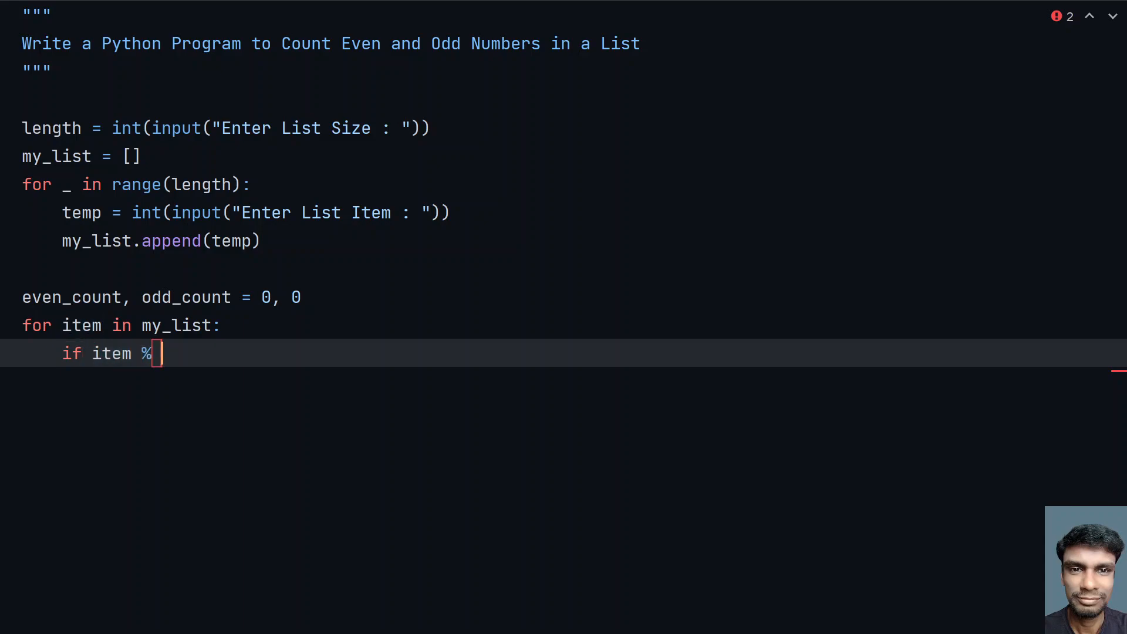
text(2 == 0:)
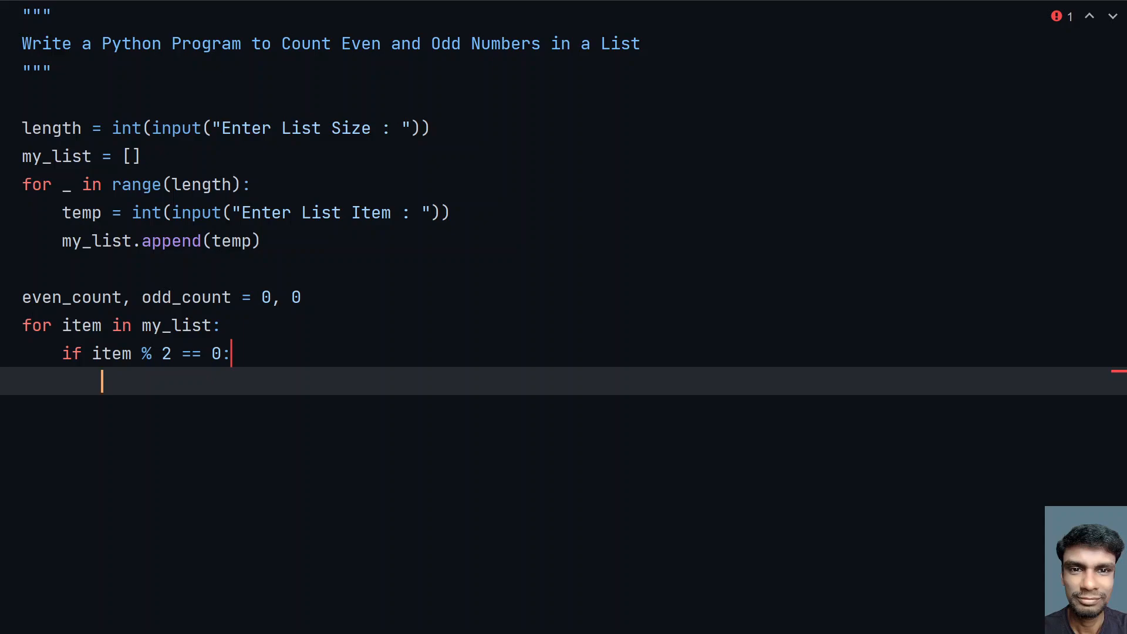
text(even_count +)
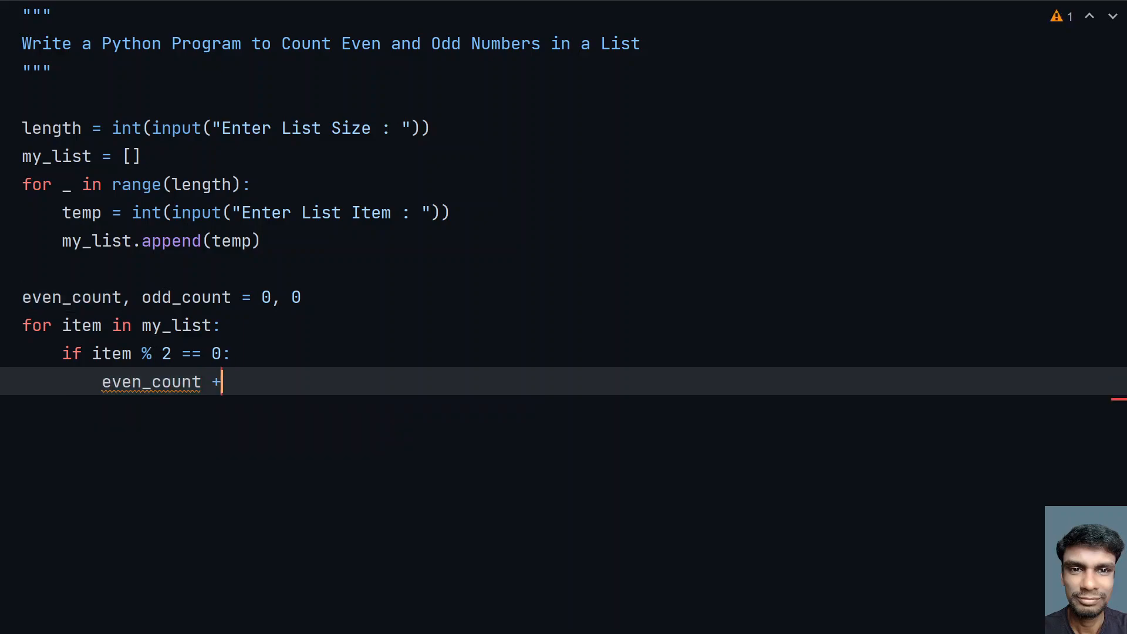
text(= 1)
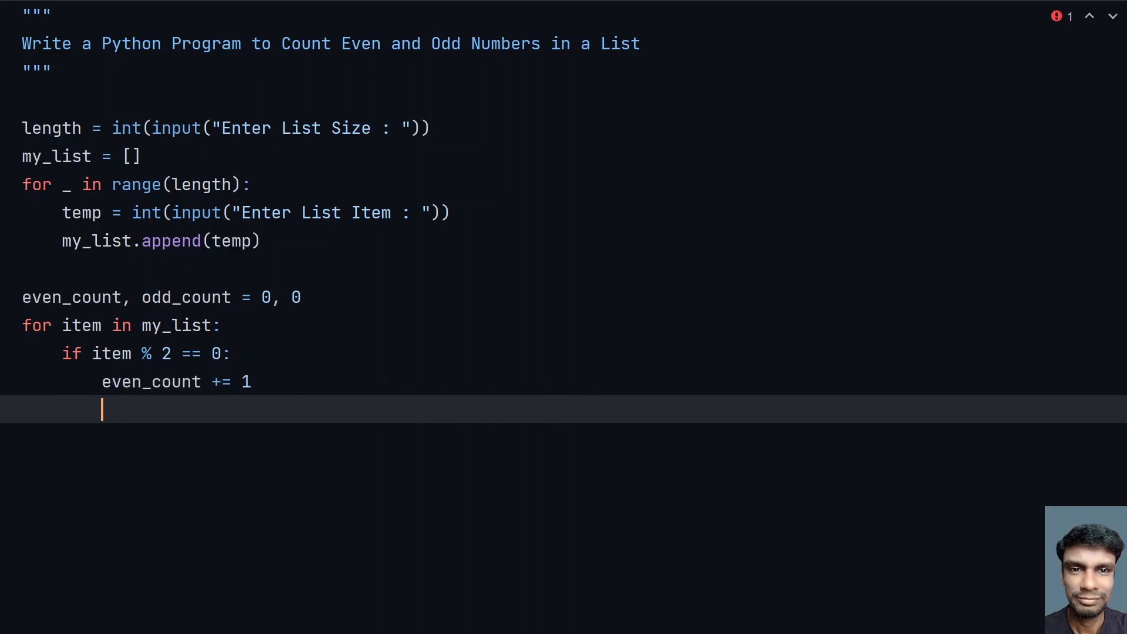
Add the else branch incrementing odd_count by 1.
text(else)
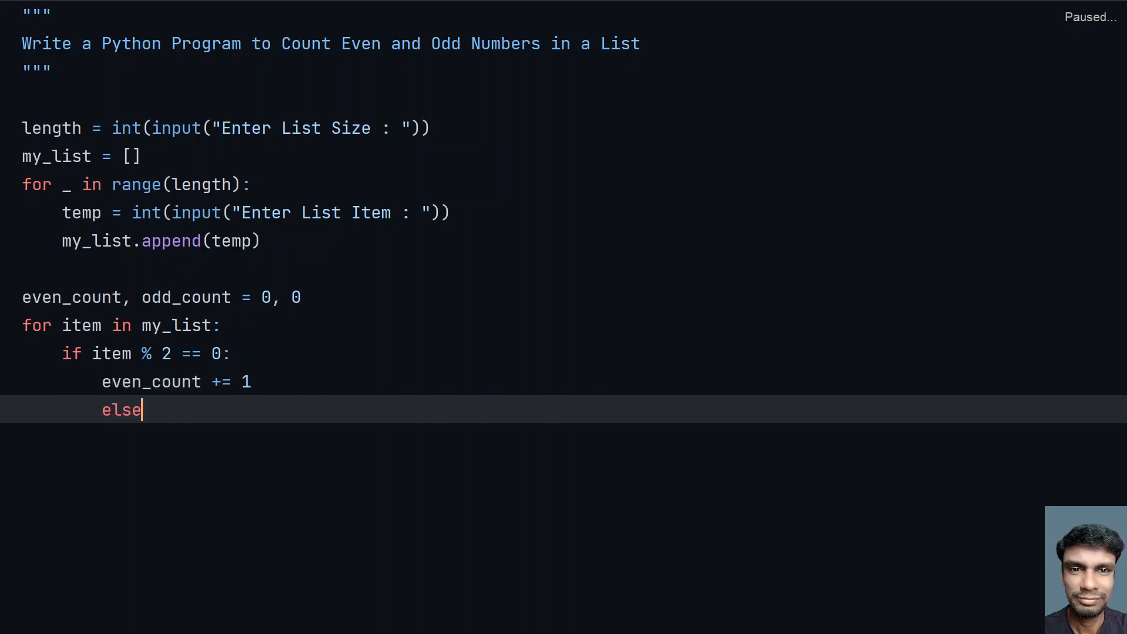
text(:)
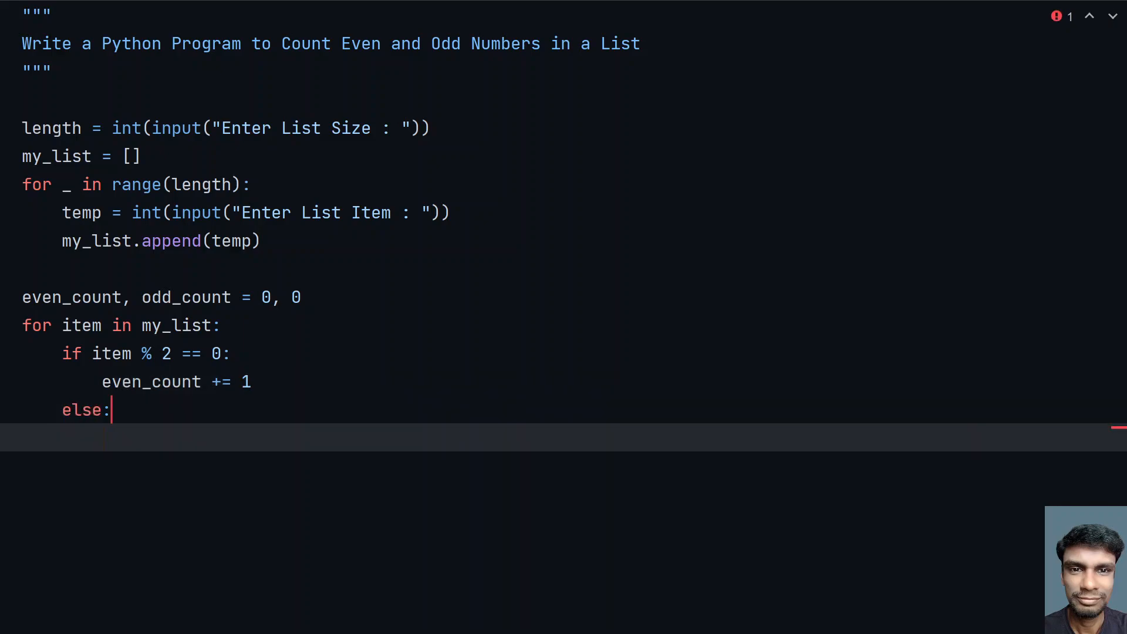
text(o)
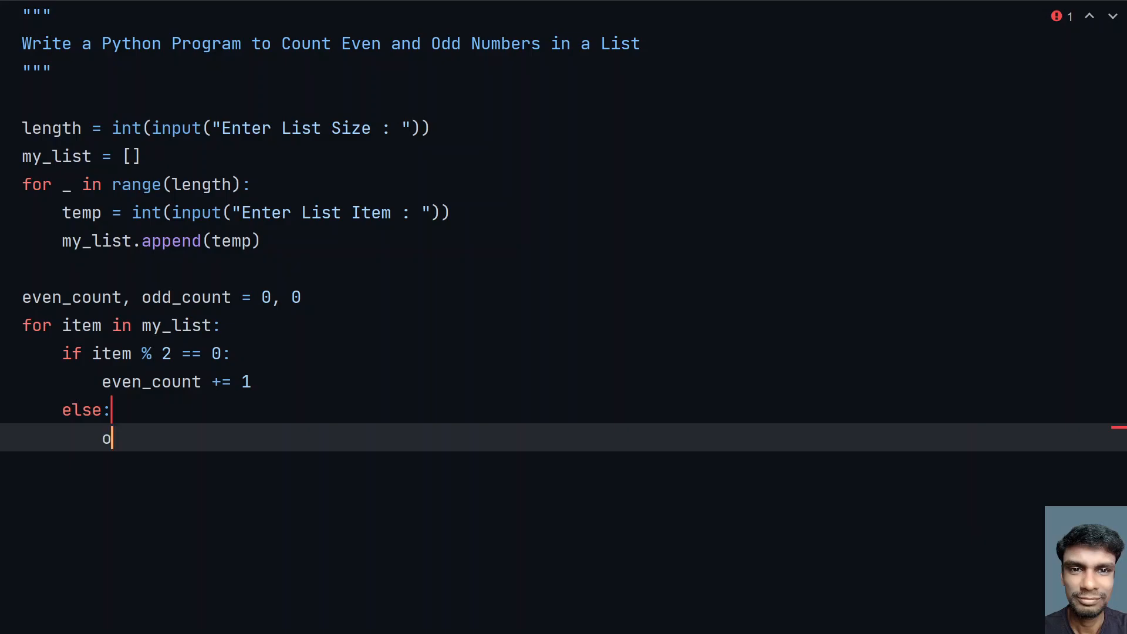
text(dd_count +=)
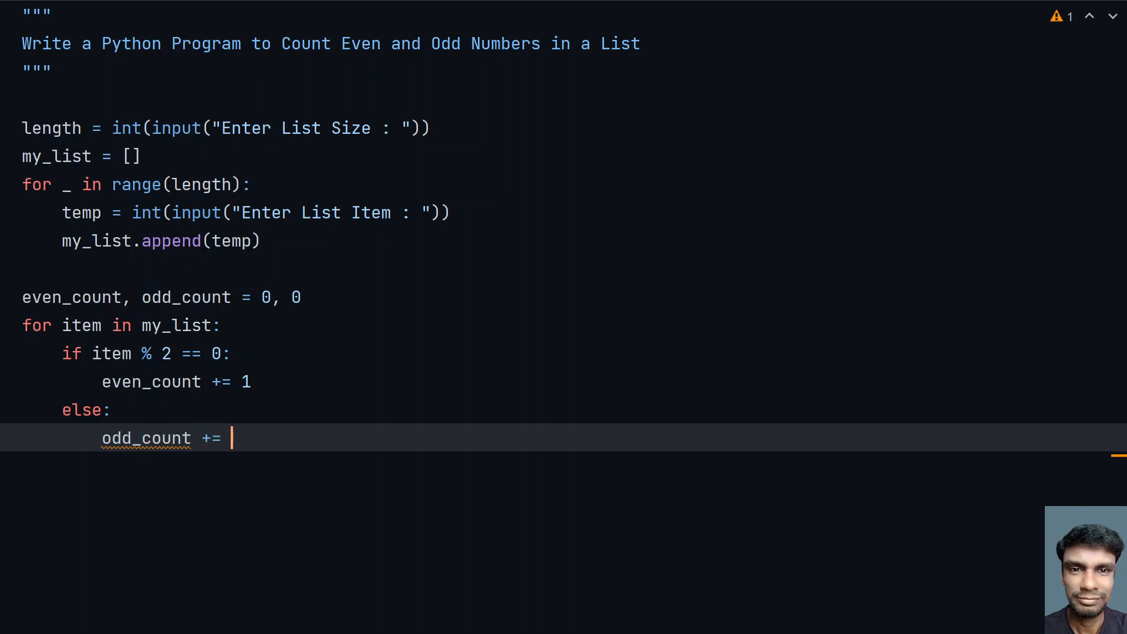
text(1)
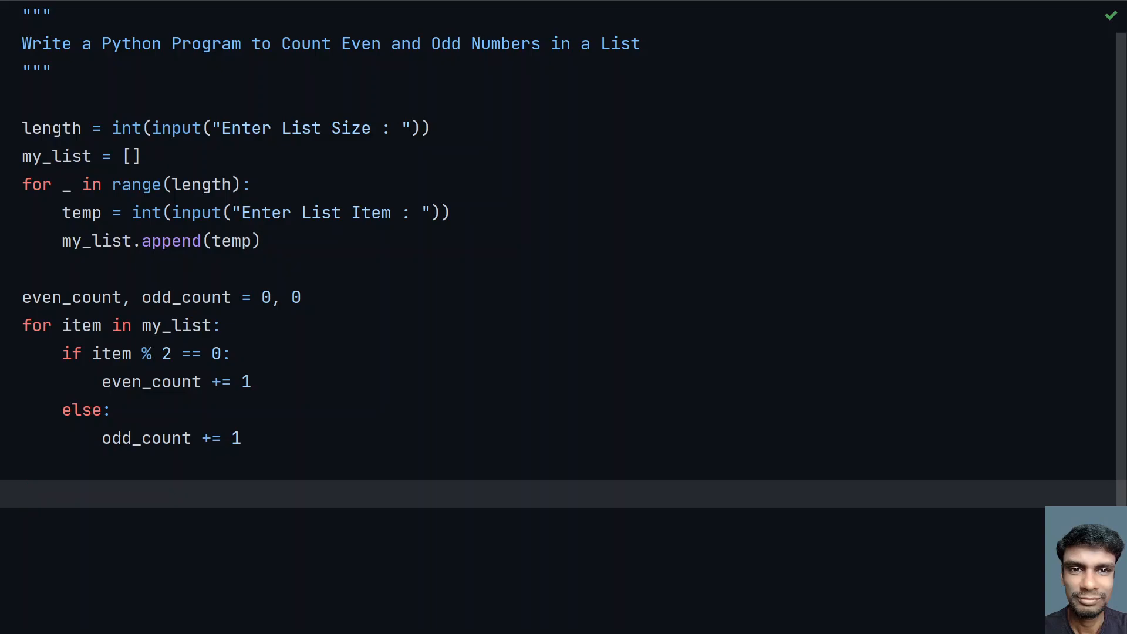
Print the even count with the label "Even Count is : ".
text(print()
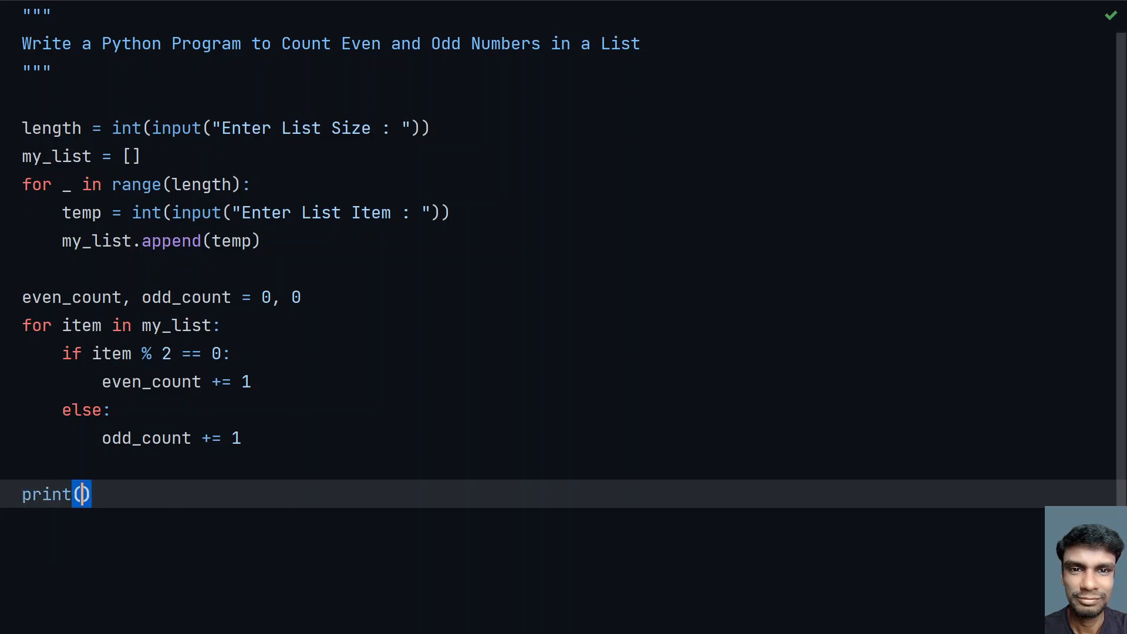
text("")
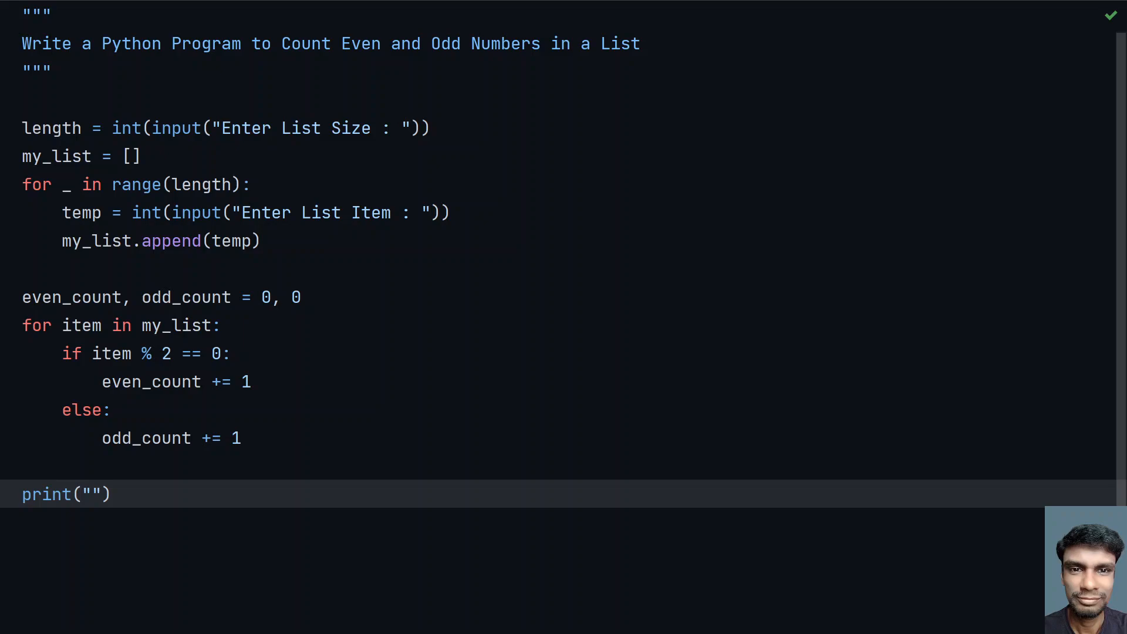
text(E)
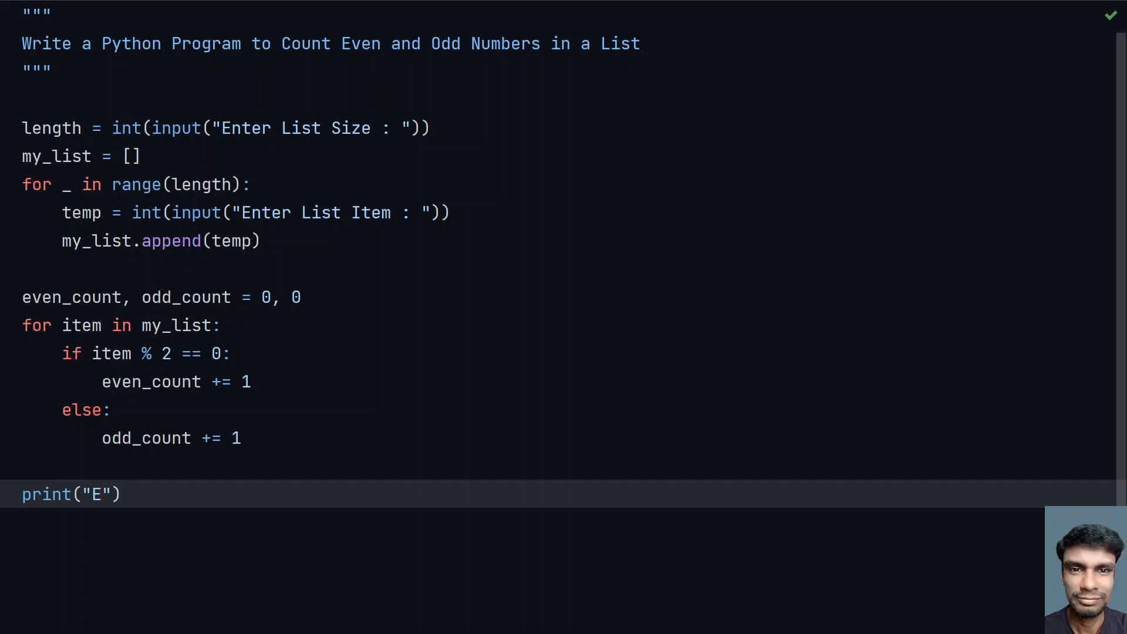
text(ven Count is :)
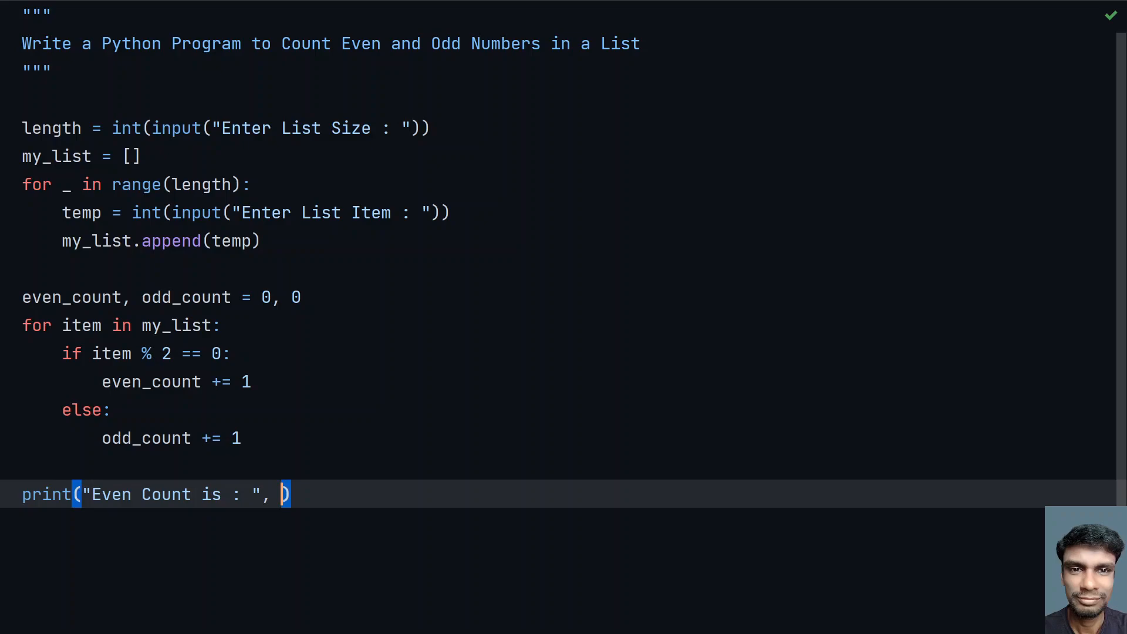
text(even_count)
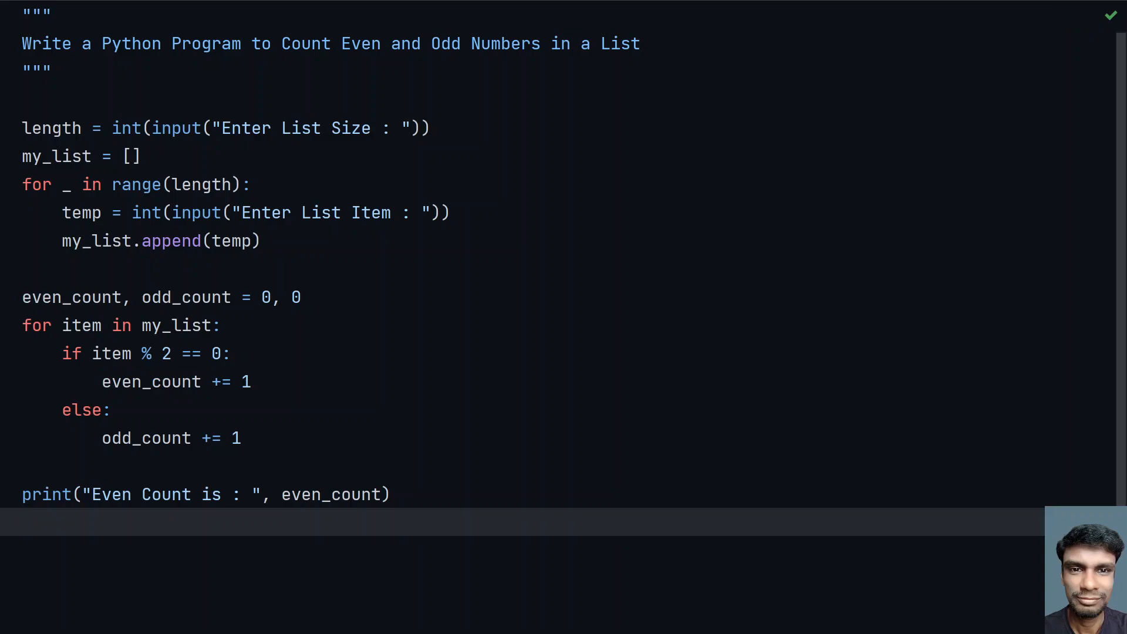
Print the odd count with the label "Odd Count is : ".
text(print())
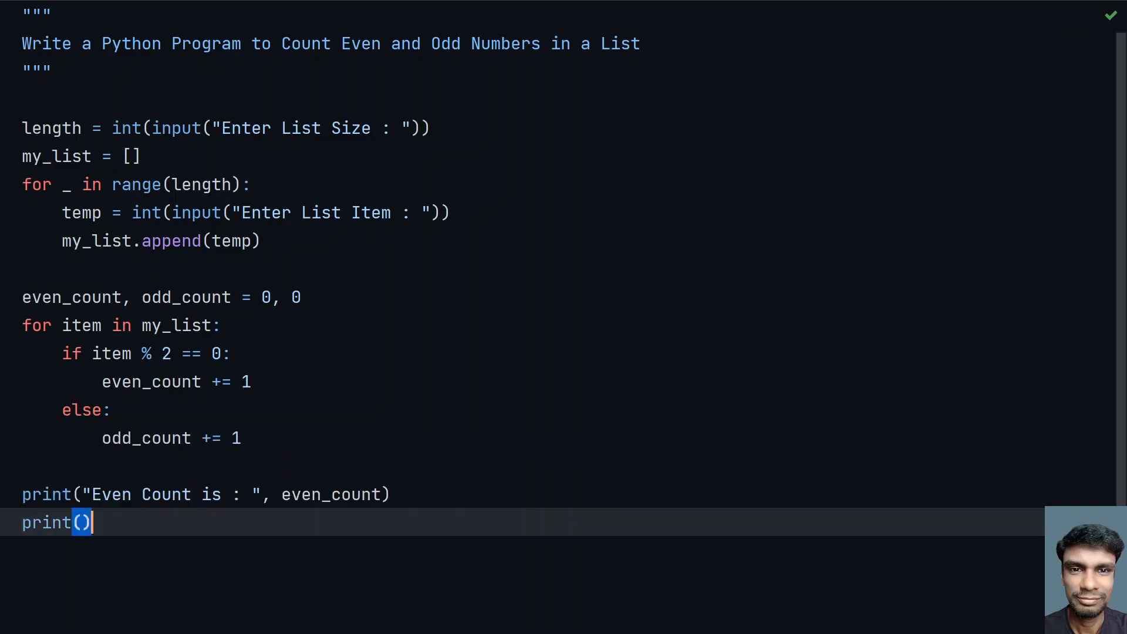
text("Odd Count)
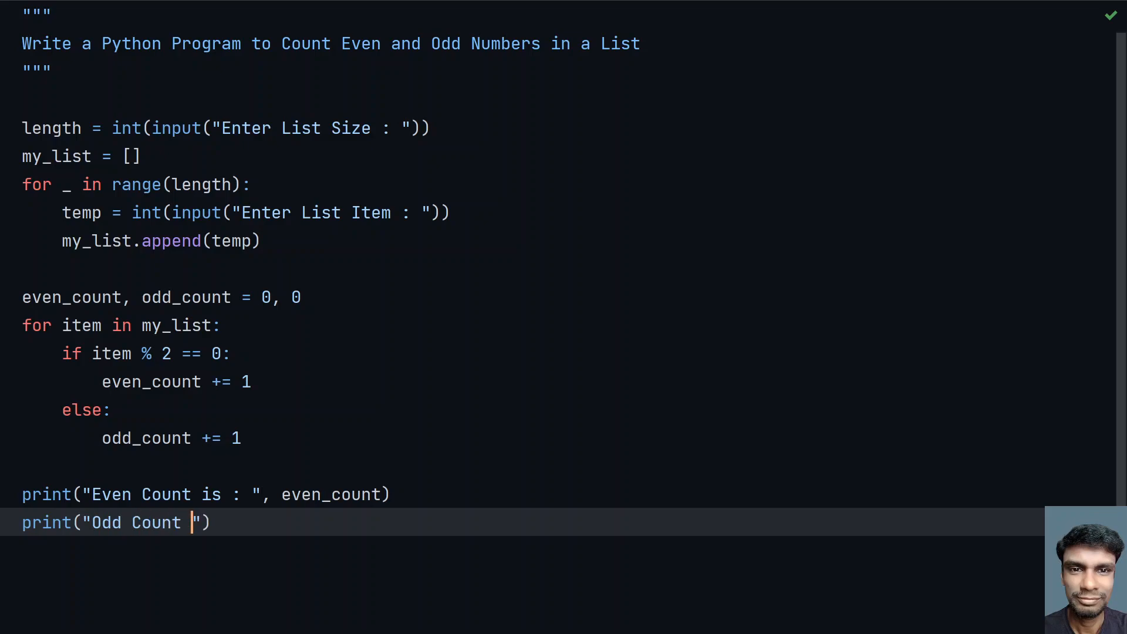
text(is :)
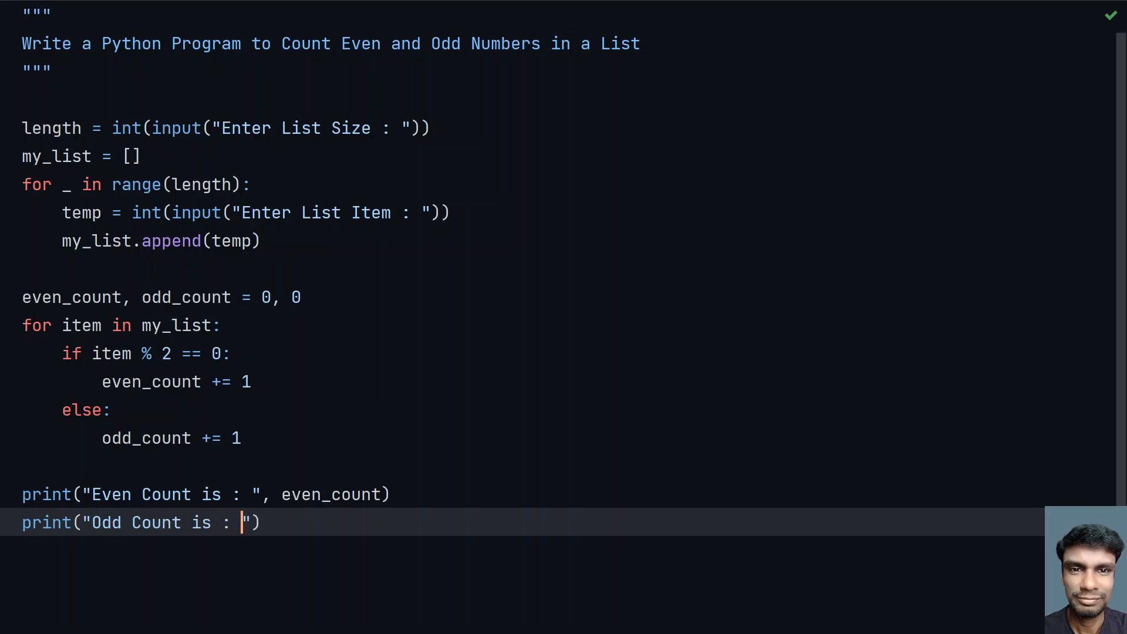
text(, od)
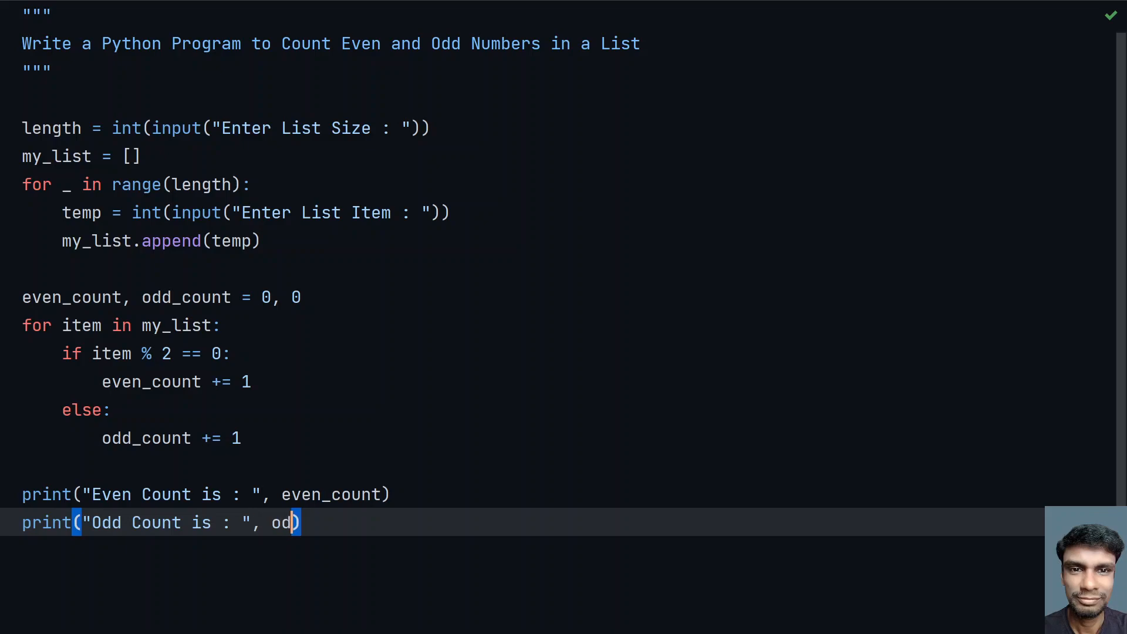
text(_count)
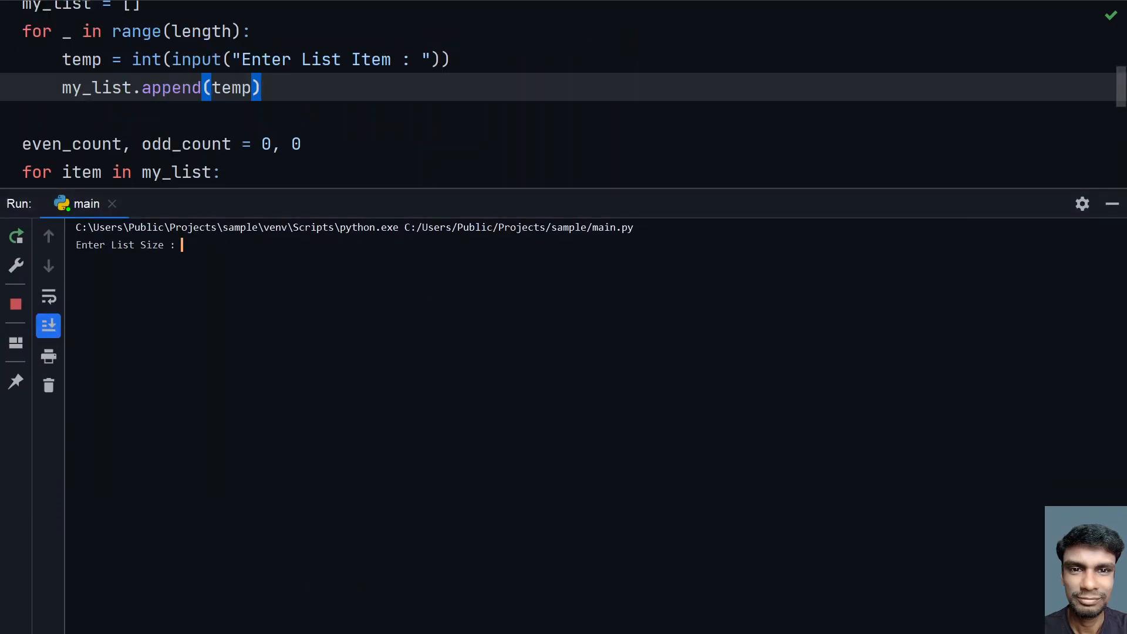
Run with size 10 and ten items (19, 23, 45, 66, 78, 100, 32, 44, 77...), getting 5 even and 5 odd.
text(1)
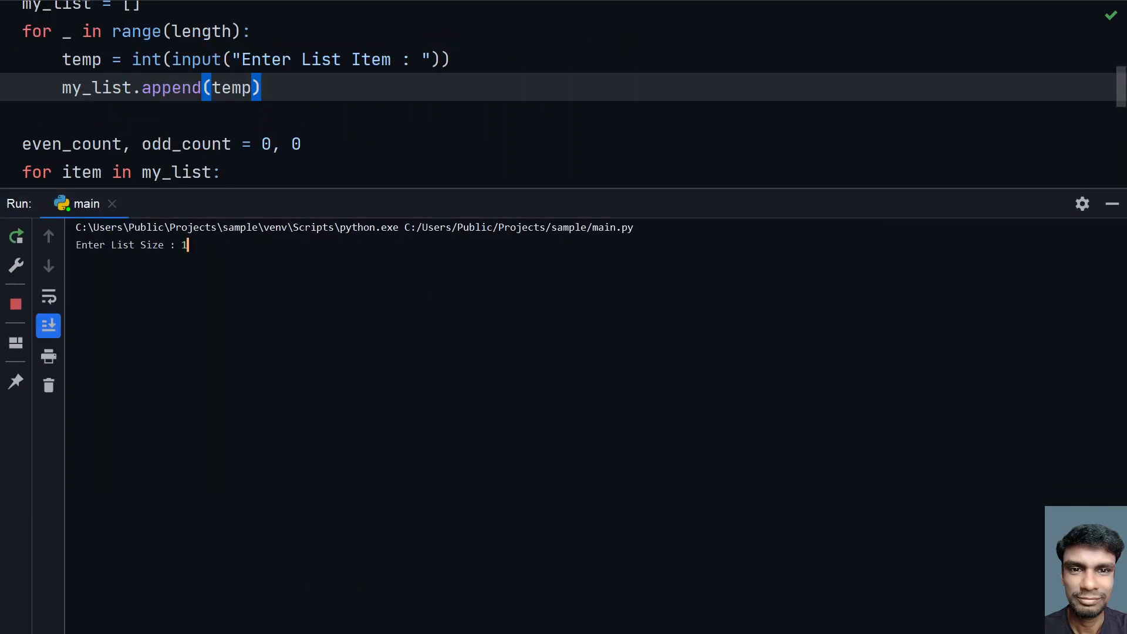
text(0)
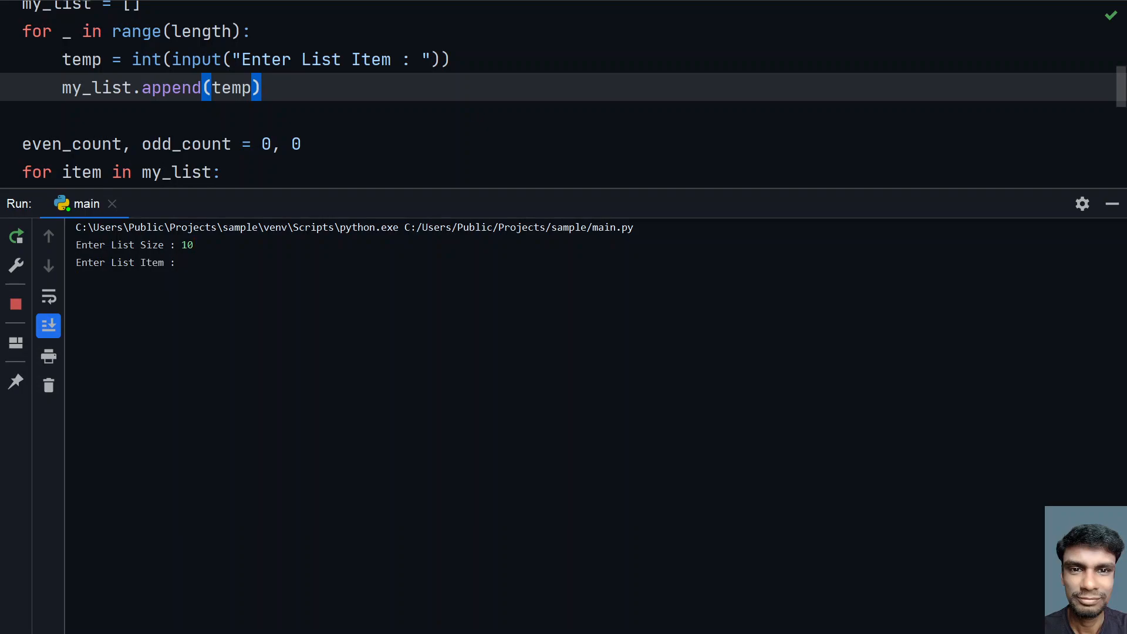
text(19)
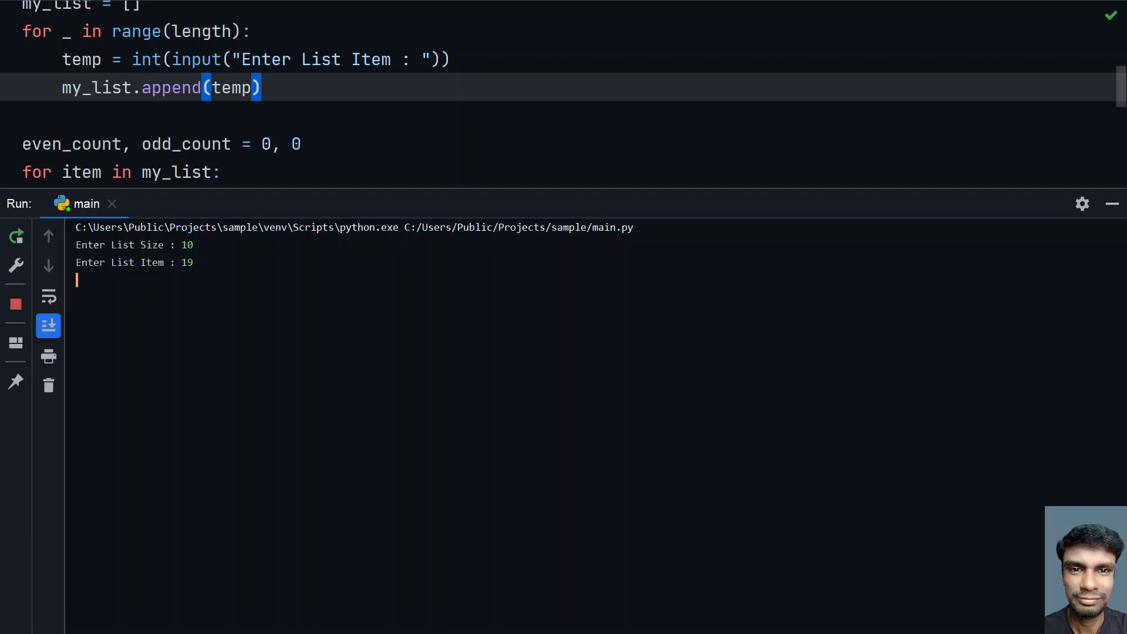
text(23)
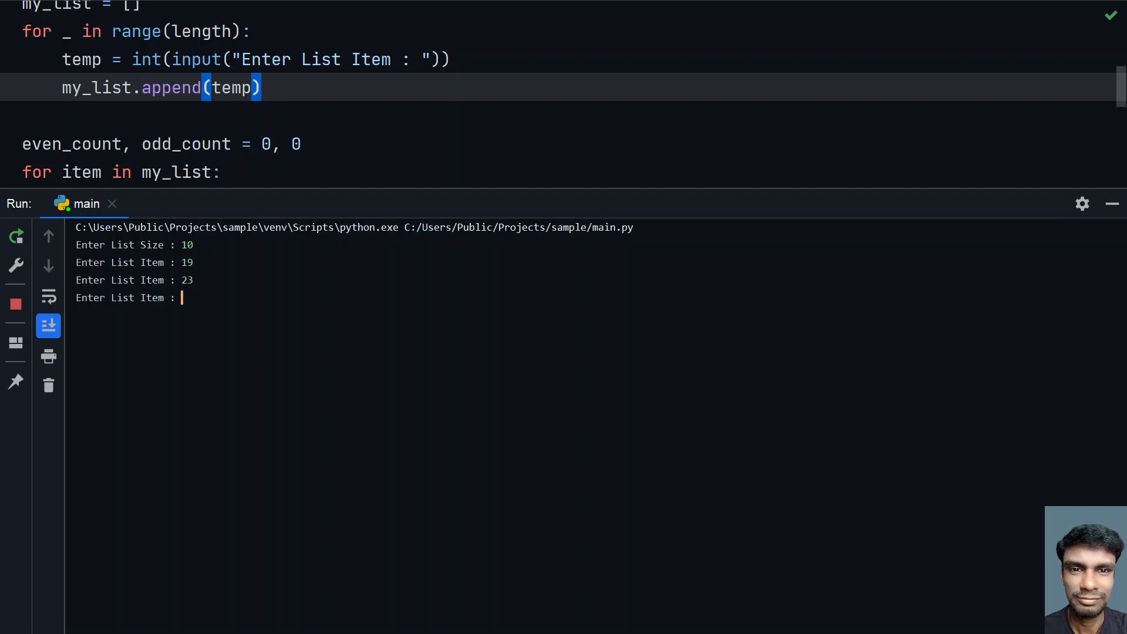
text(45)
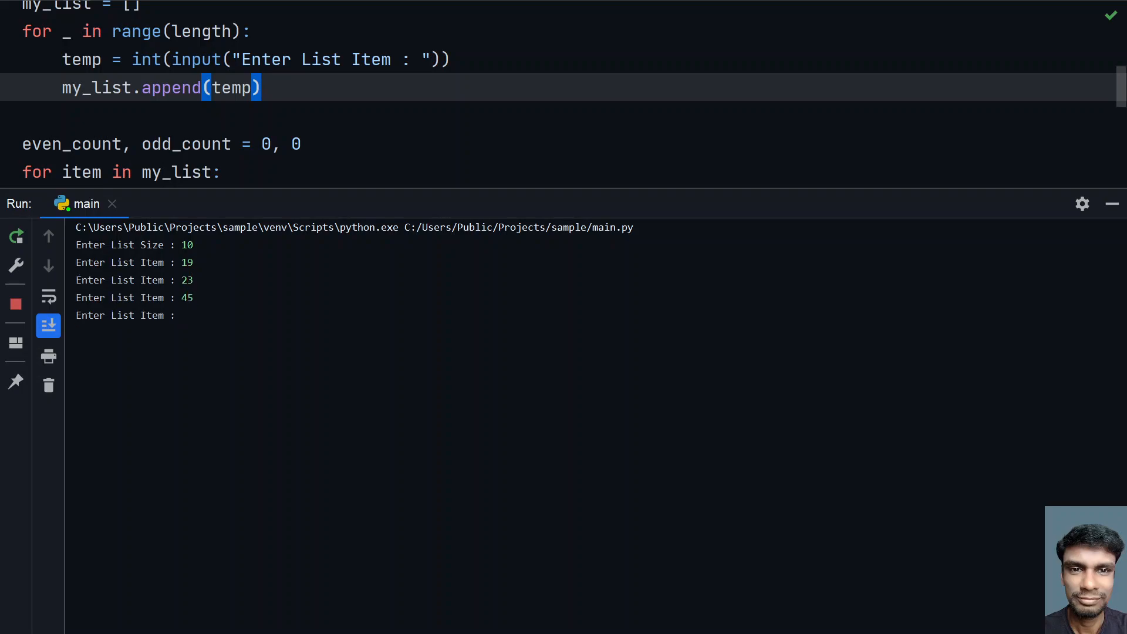
text(66)
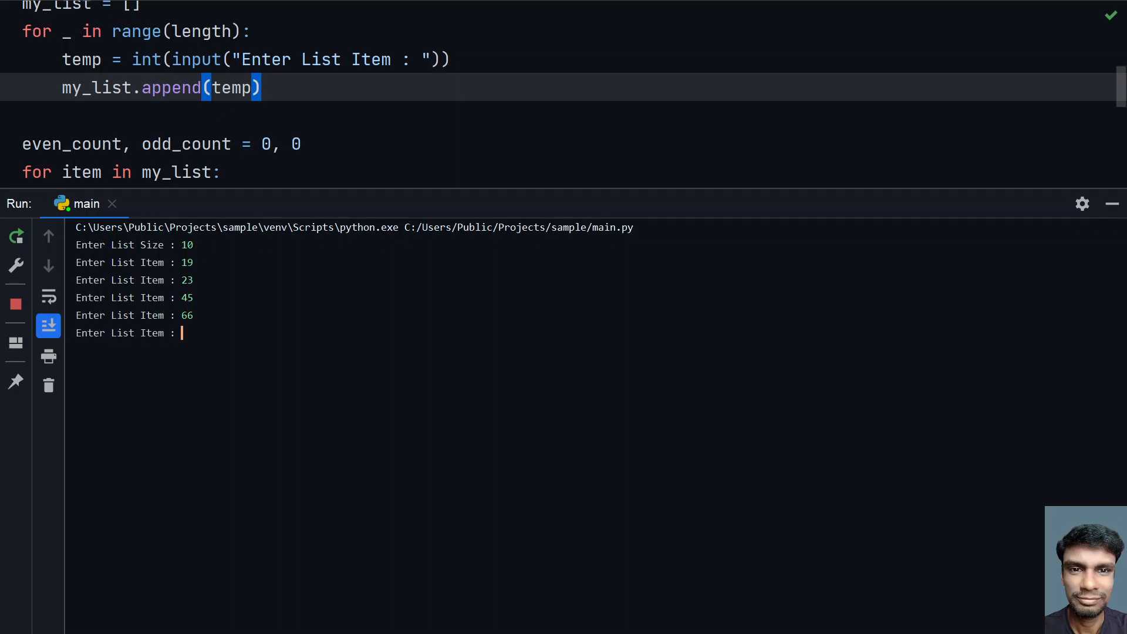
text(78)
text(100)
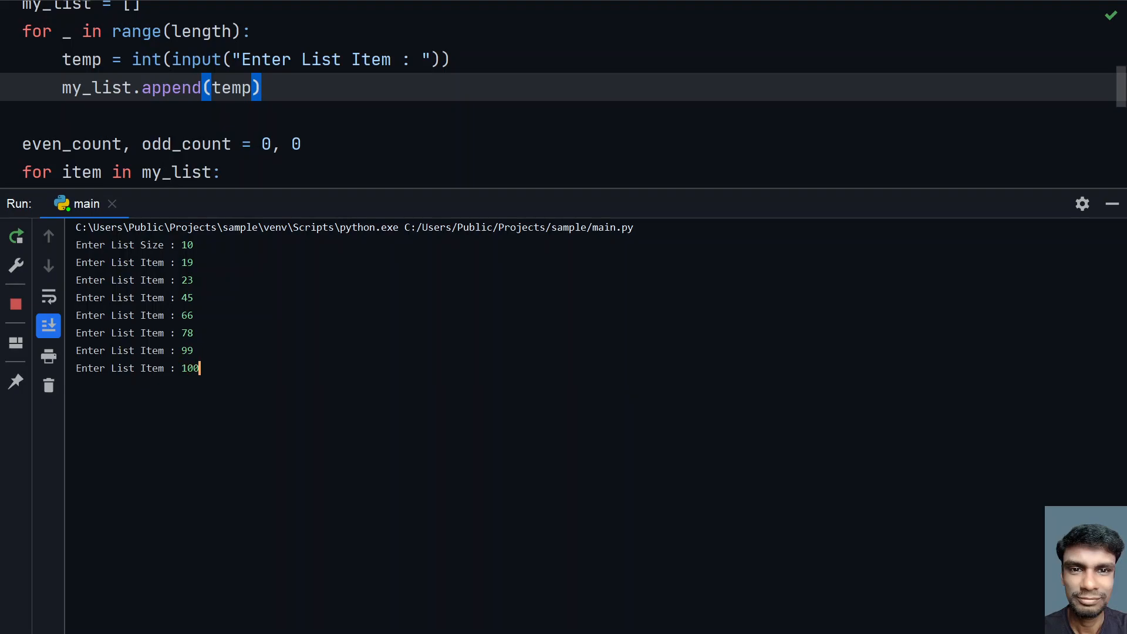
key(enter)
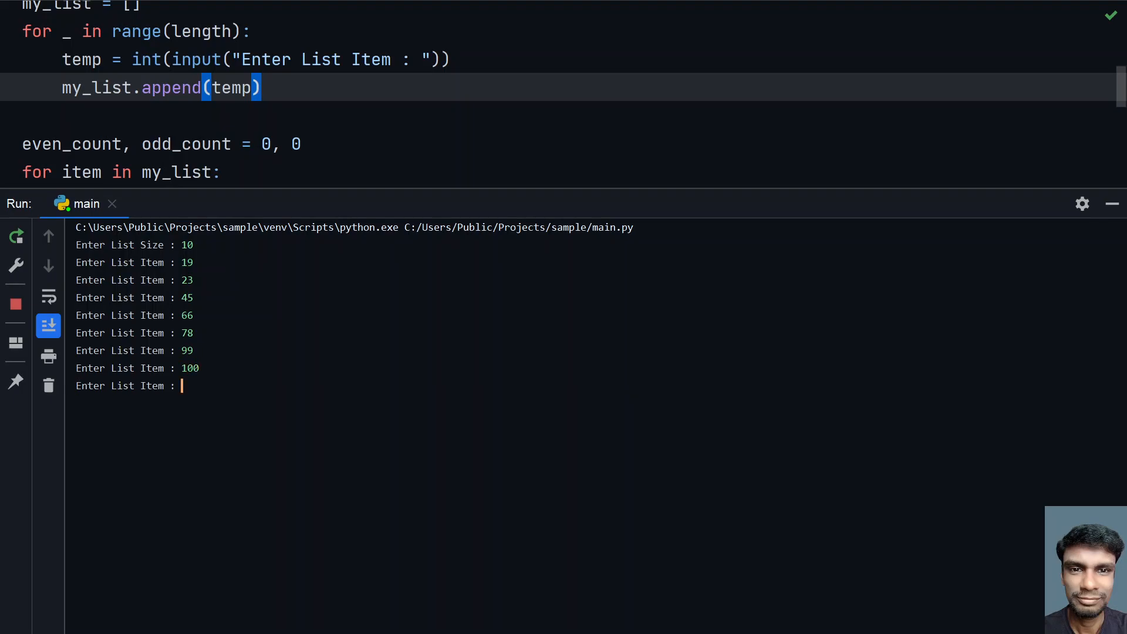
text(32)
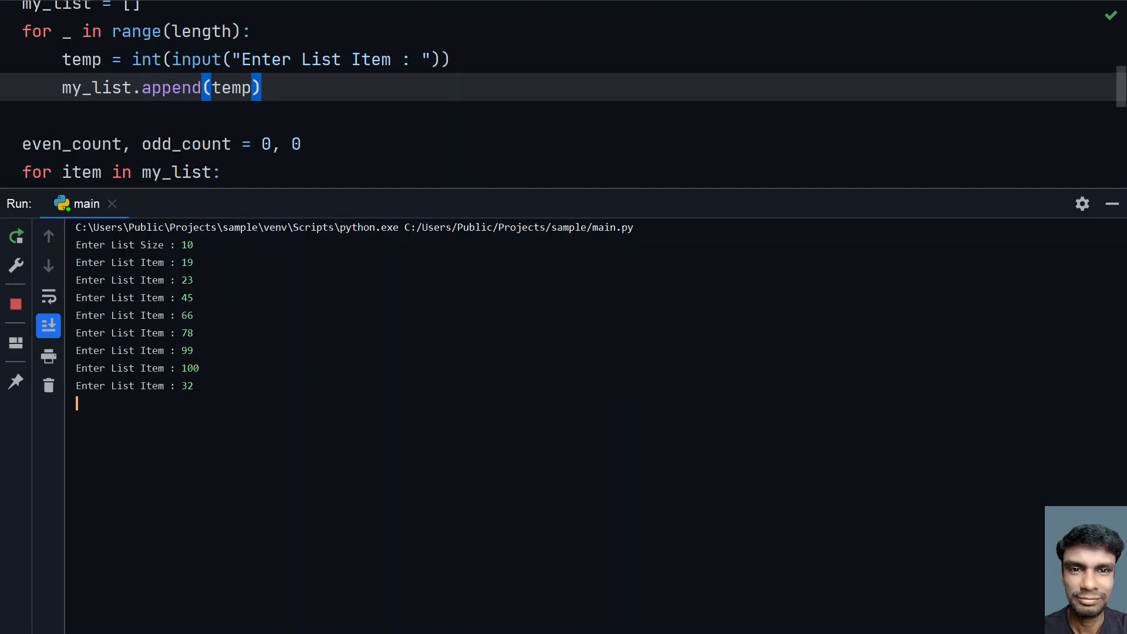
text(44)
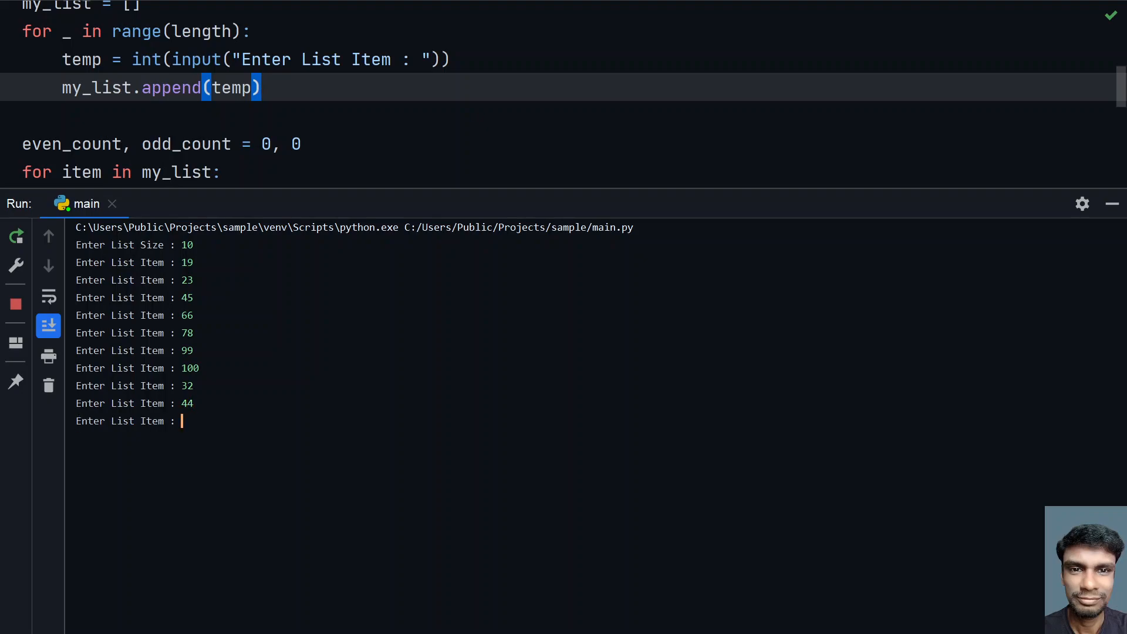
text(77)
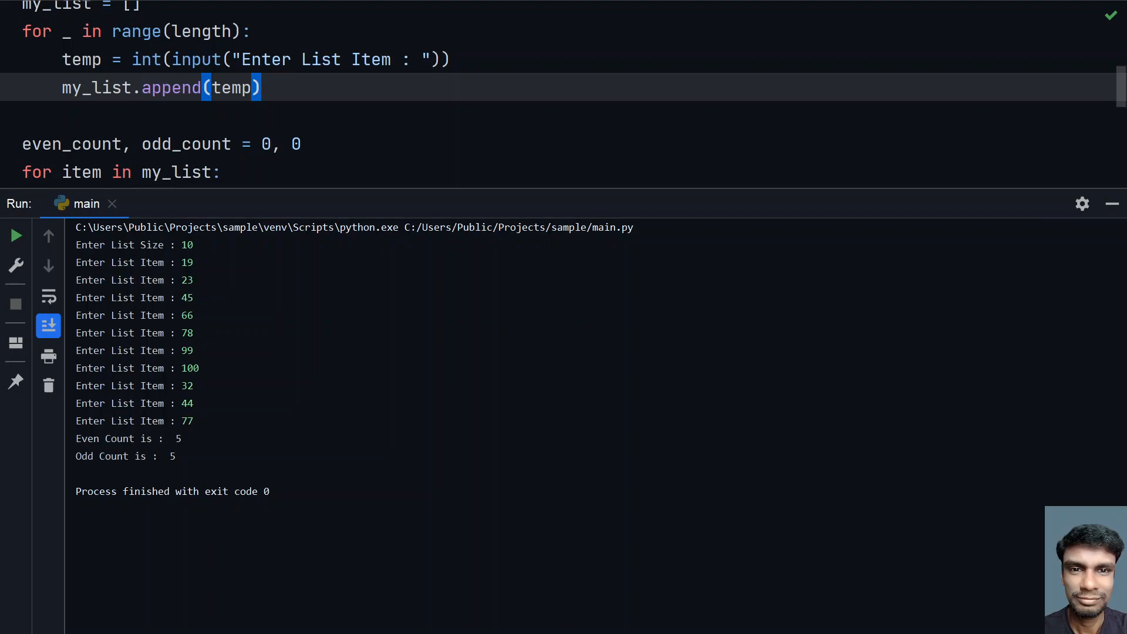
double_click(187, 261)
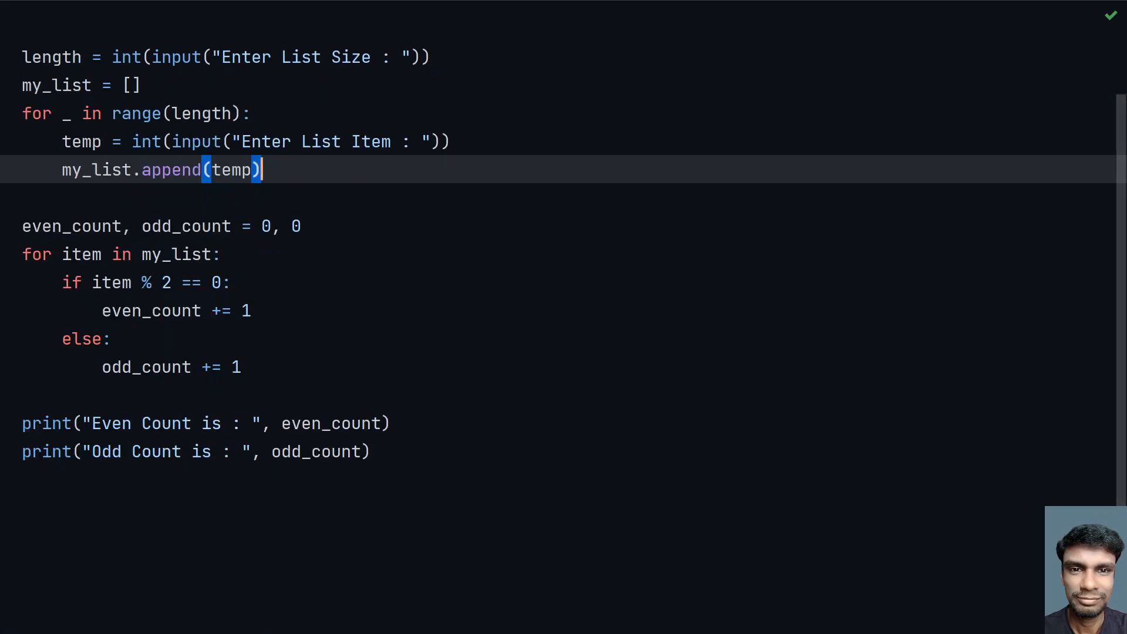
Rerun with size 5 and items 1, 2, 4, 4, 5, getting 3 even and 2 odd.
click(223, 253)
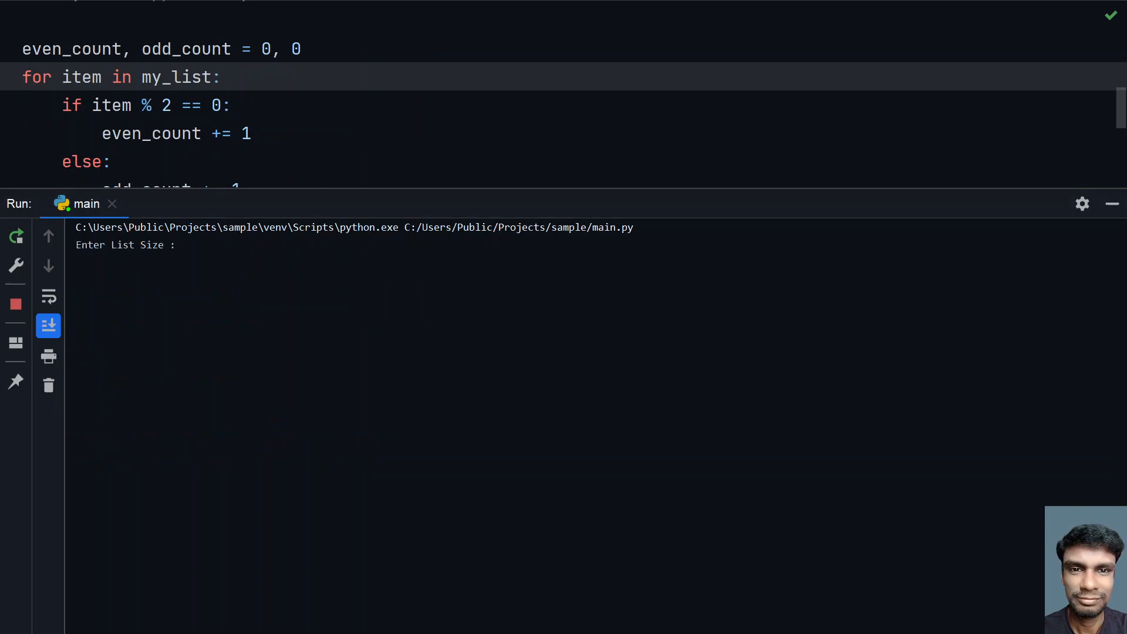
text(5)
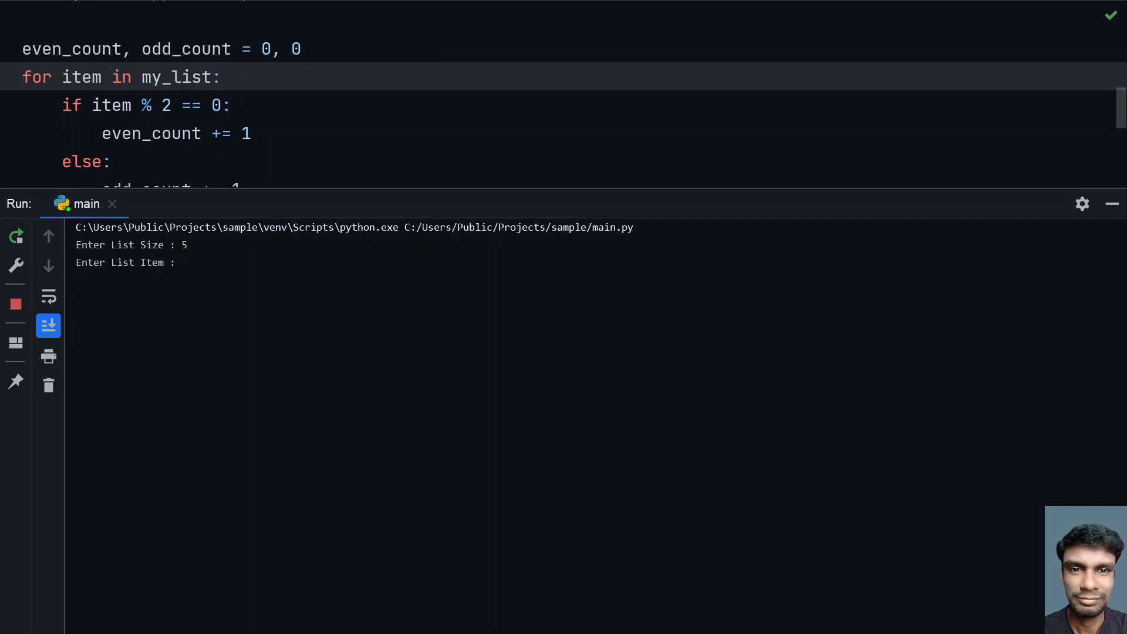
text(2)
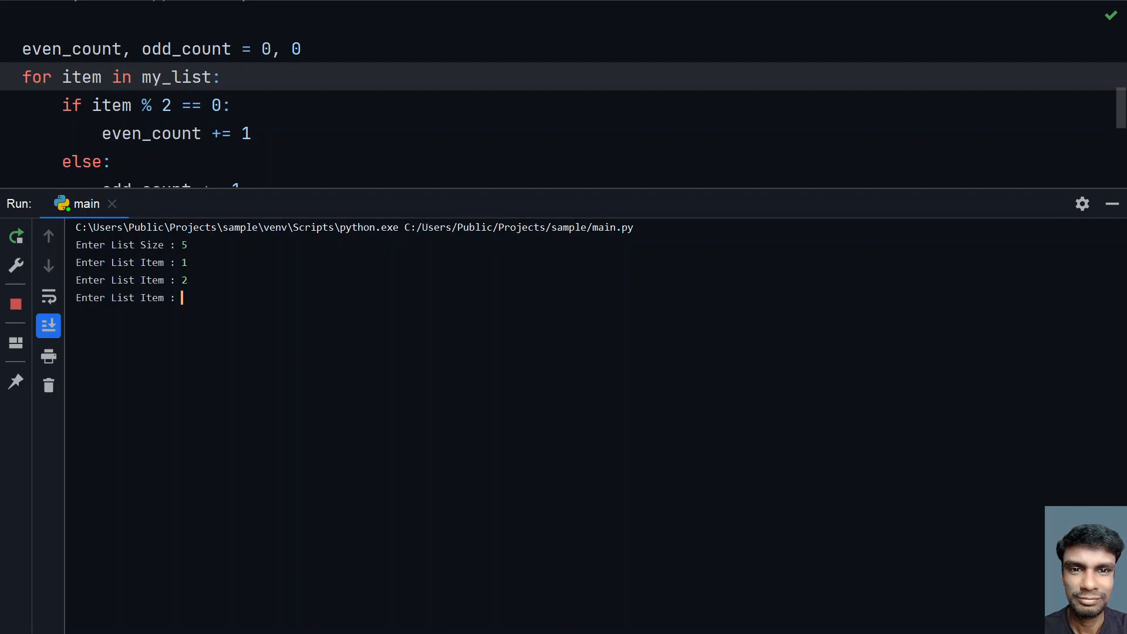
text(4)
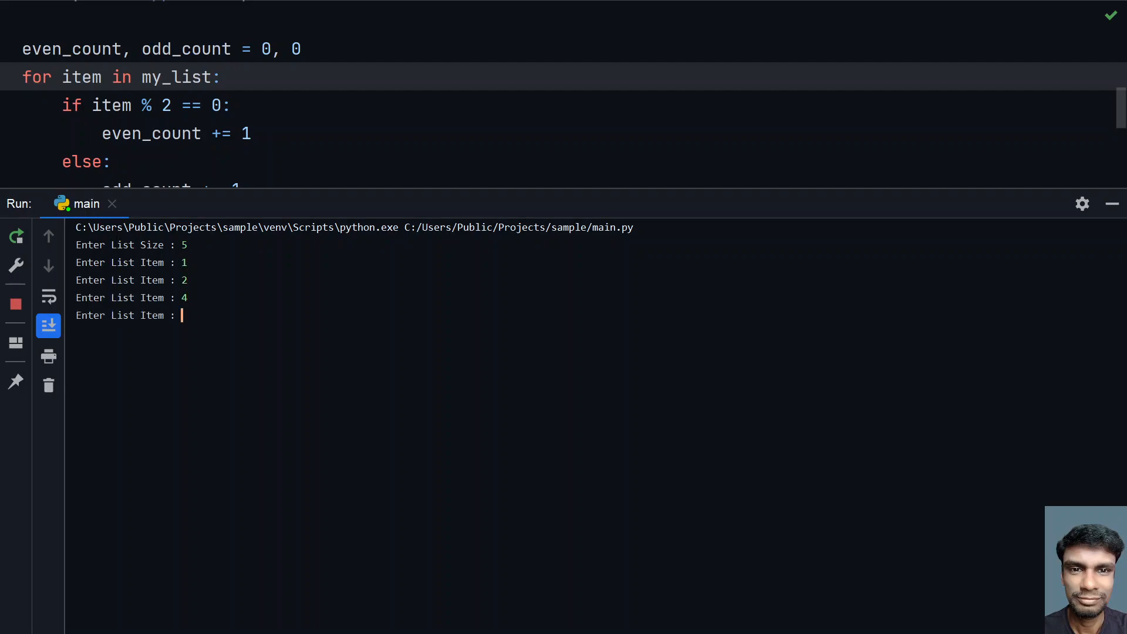
text(4)
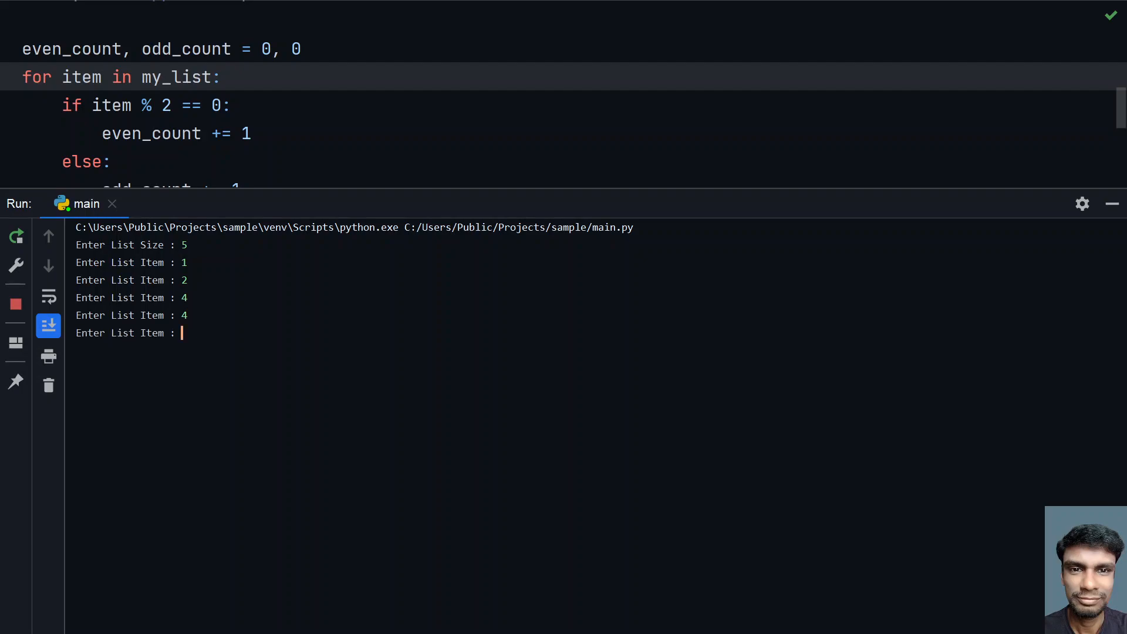
text(5)
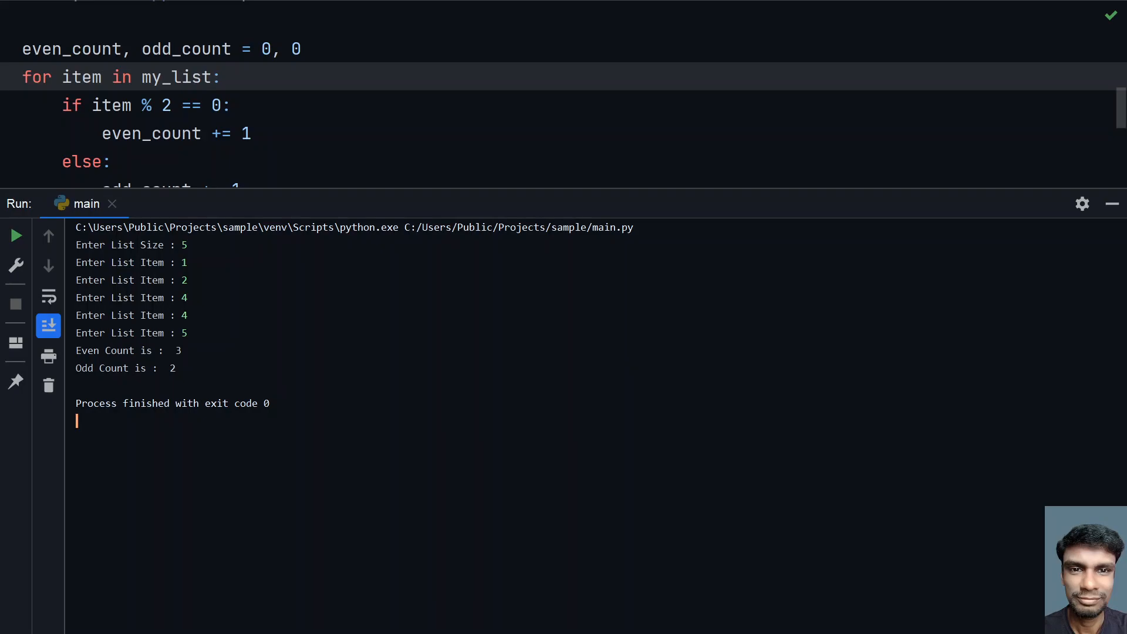
mouse_move(1111, 203)
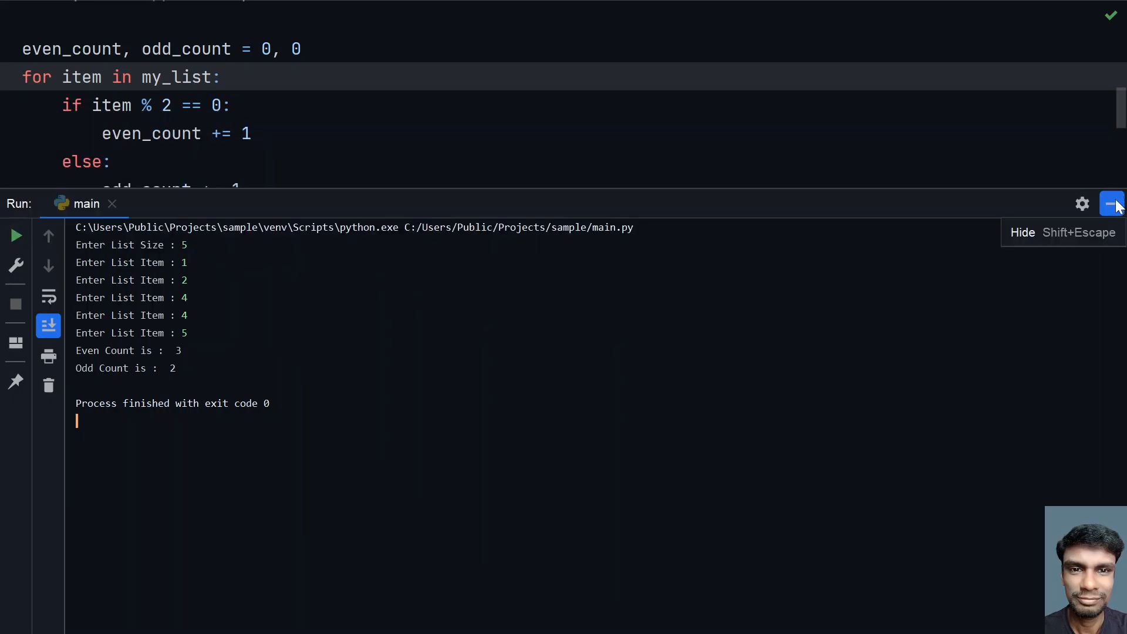
click(1111, 203)
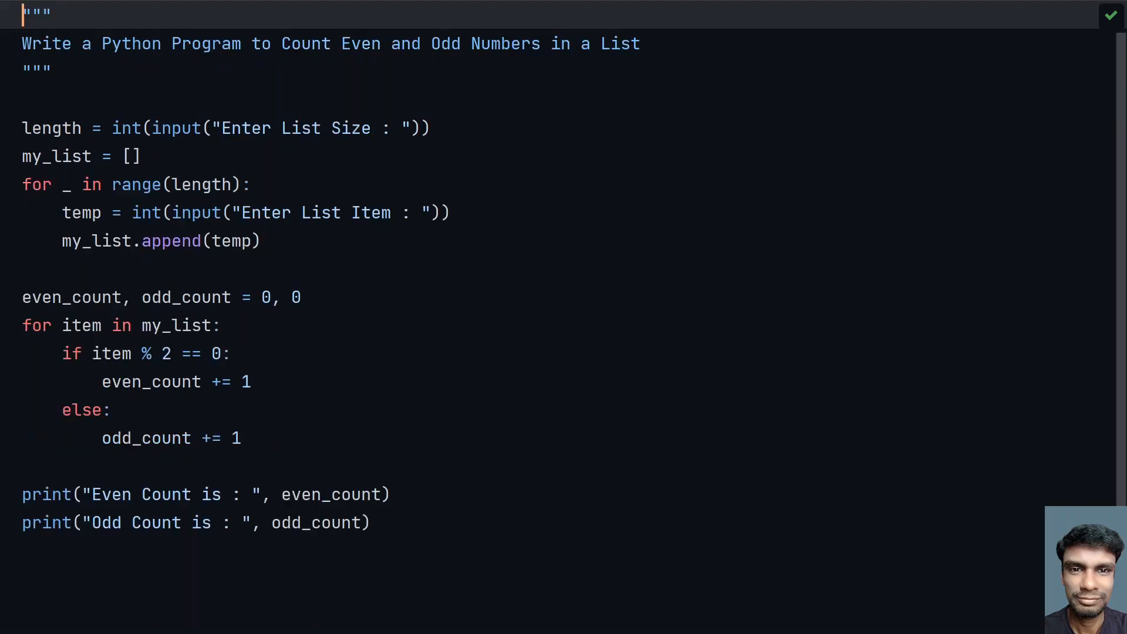